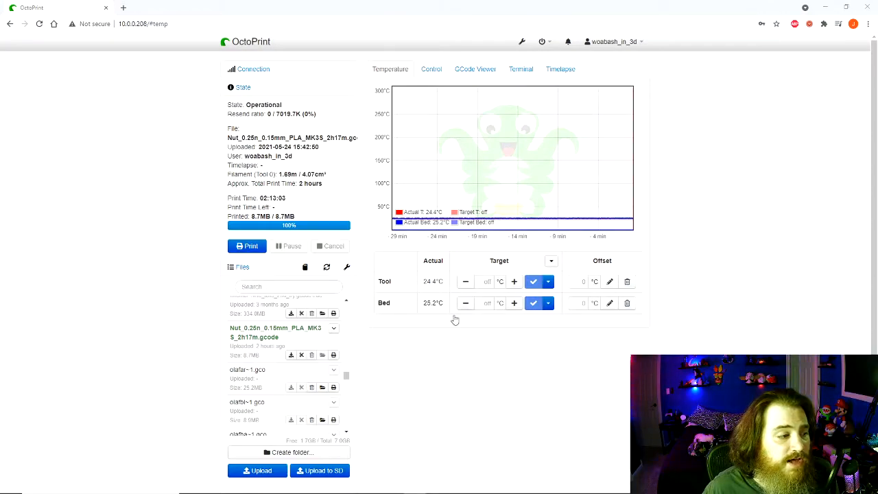
{"action": "mouse_move", "coordinate": [351, 181]}
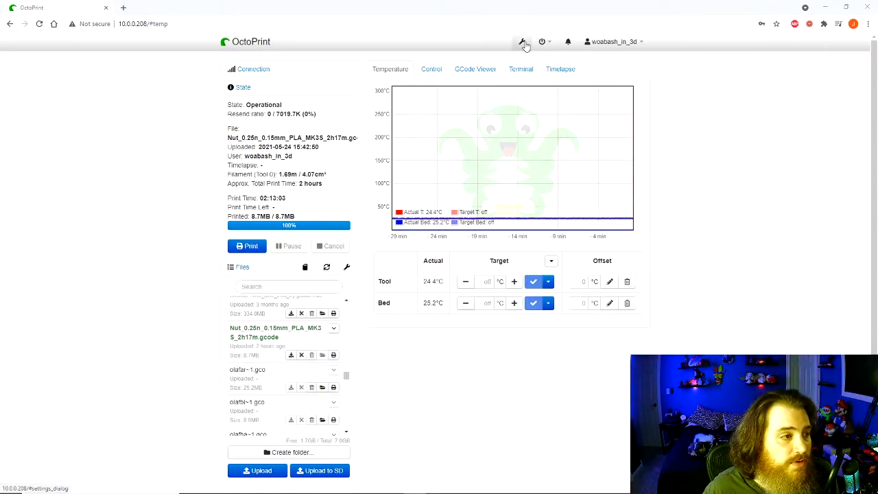
Step: Go to the Plugin Manager in Settings and view the installed plugins list
{"action": "left_click", "coordinate": [521, 41]}
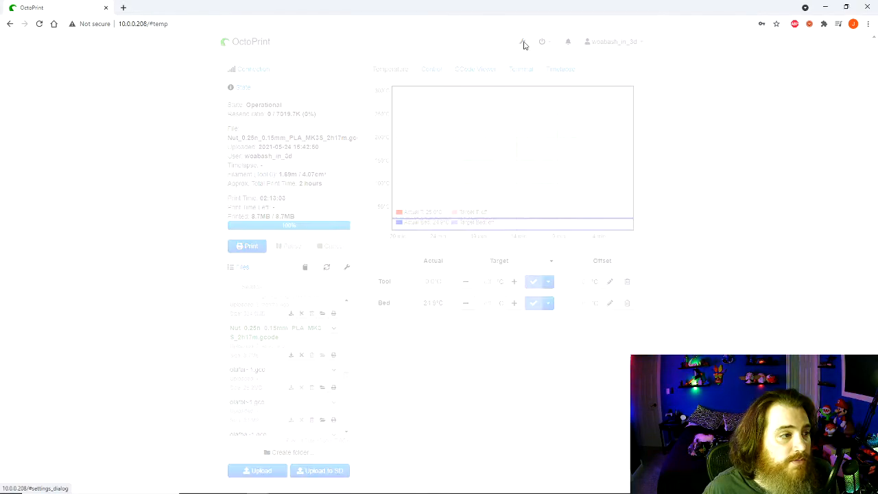
{"action": "left_click", "coordinate": [521, 41]}
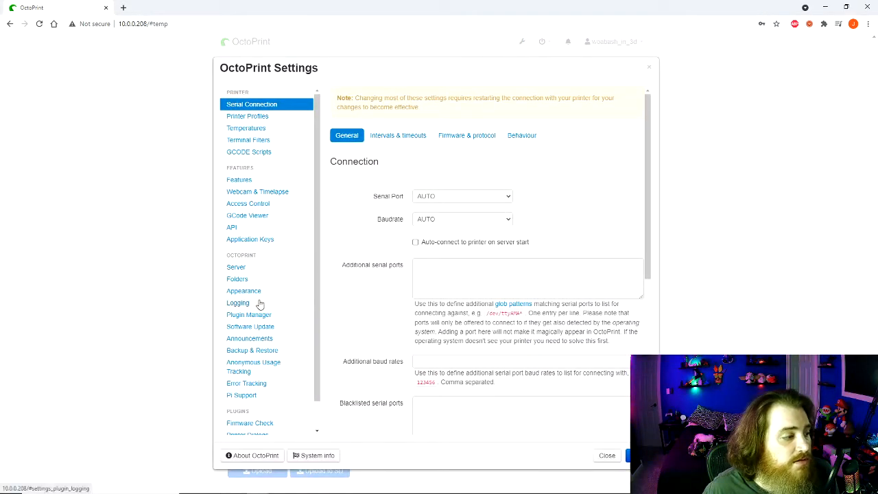
{"action": "left_click", "coordinate": [250, 314]}
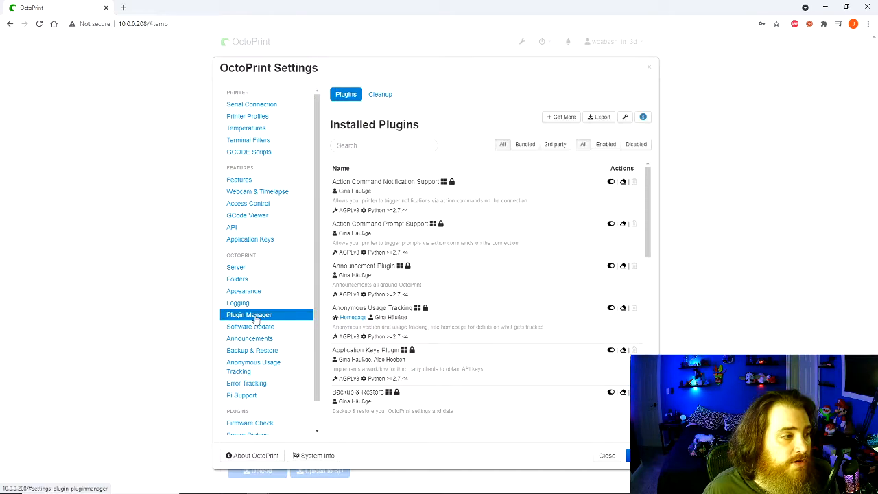
{"action": "scroll", "scroll_direction": "down", "scroll_amount": 3}
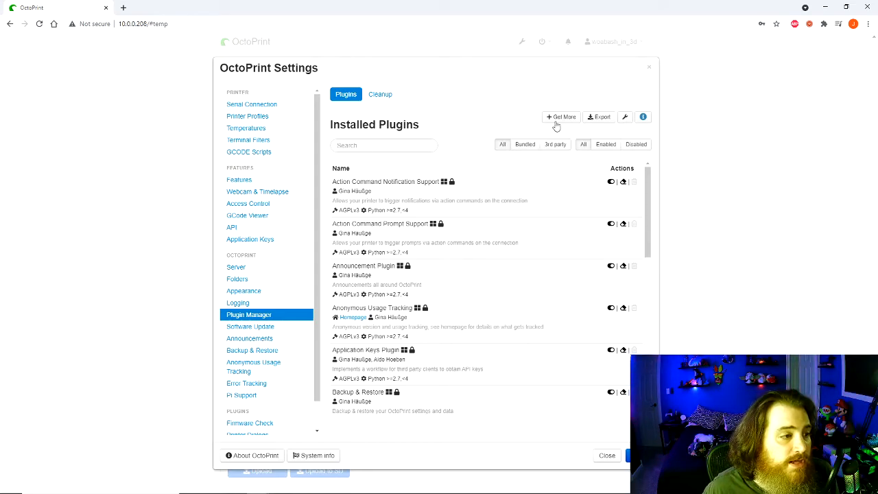
Step: Search the plugin repository for "eme" and install Simple Emergency Stop
{"action": "left_click", "coordinate": [560, 117]}
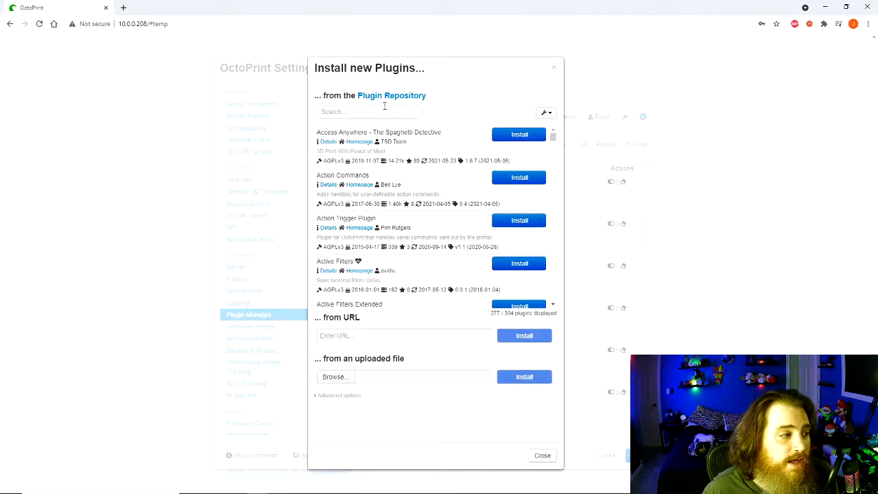
{"action": "left_click", "coordinate": [367, 113]}
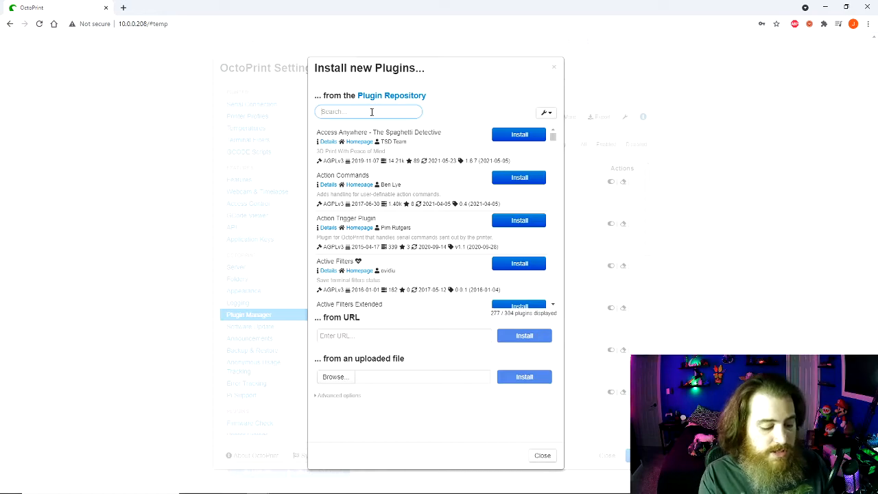
{"action": "type", "text": "emerg"}
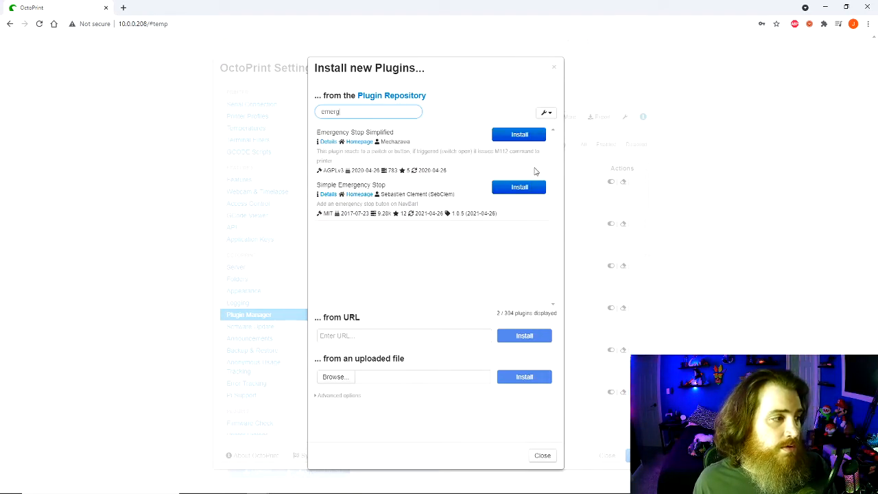
{"action": "left_click", "coordinate": [518, 186]}
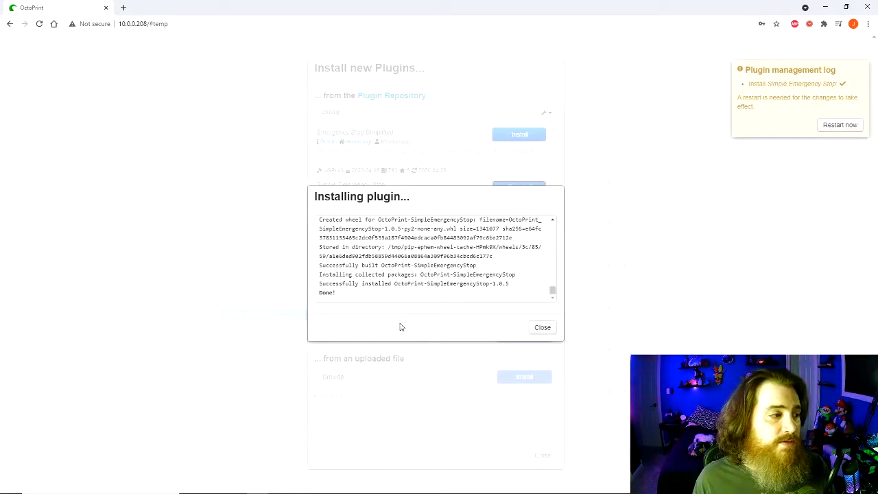
{"action": "mouse_move", "coordinate": [481, 314]}
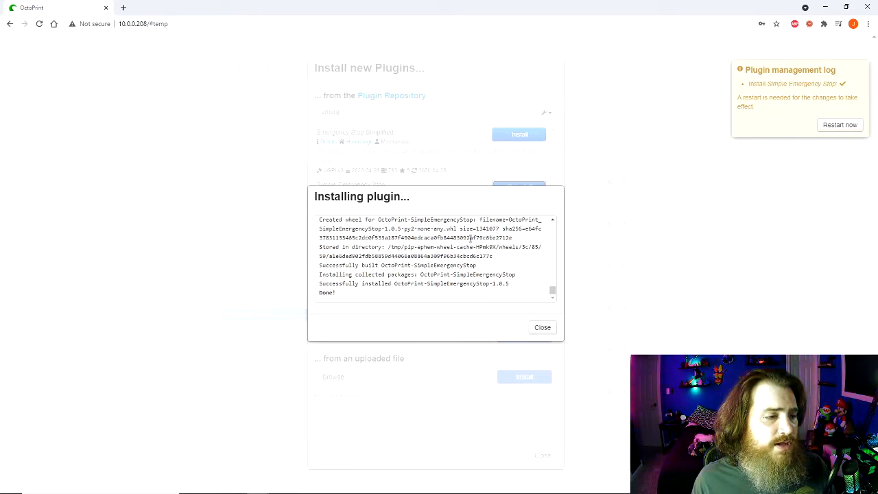
Step: Restart the OctoPrint server and confirm to activate the new plugin
{"action": "left_click", "coordinate": [840, 123]}
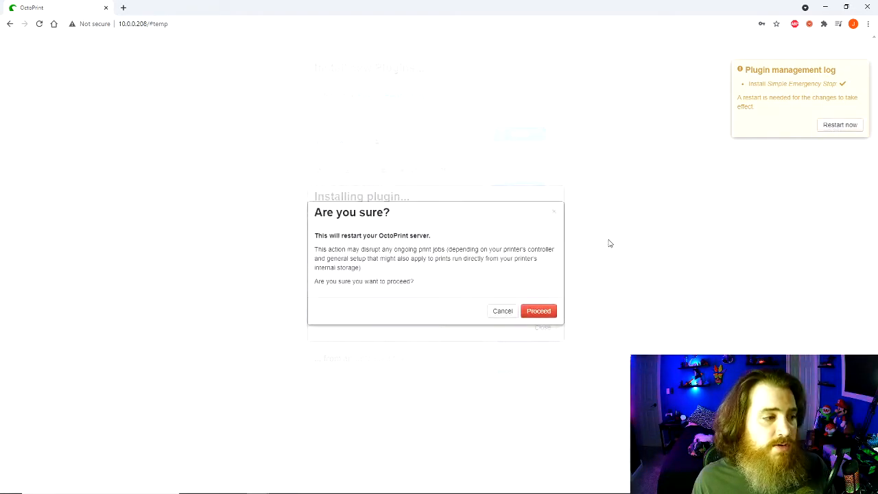
{"action": "left_click", "coordinate": [538, 310]}
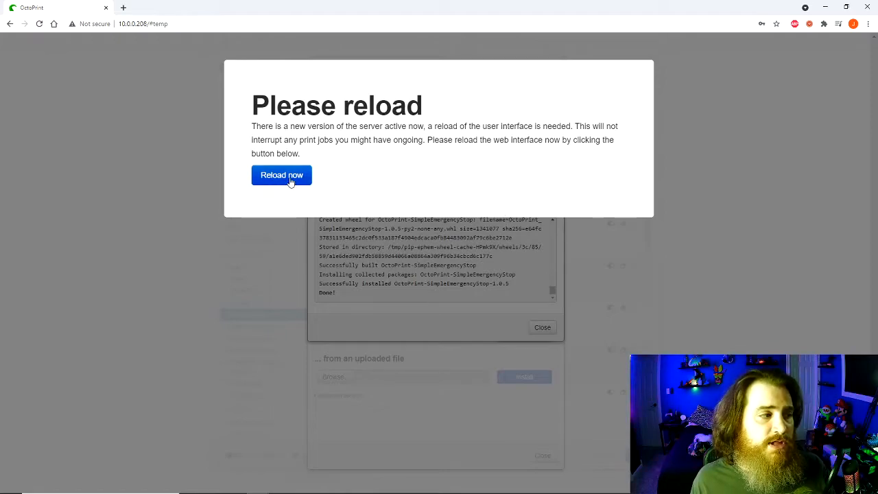
Step: Reload the interface after the restart so the dashboard comes back up
{"action": "left_click", "coordinate": [281, 176]}
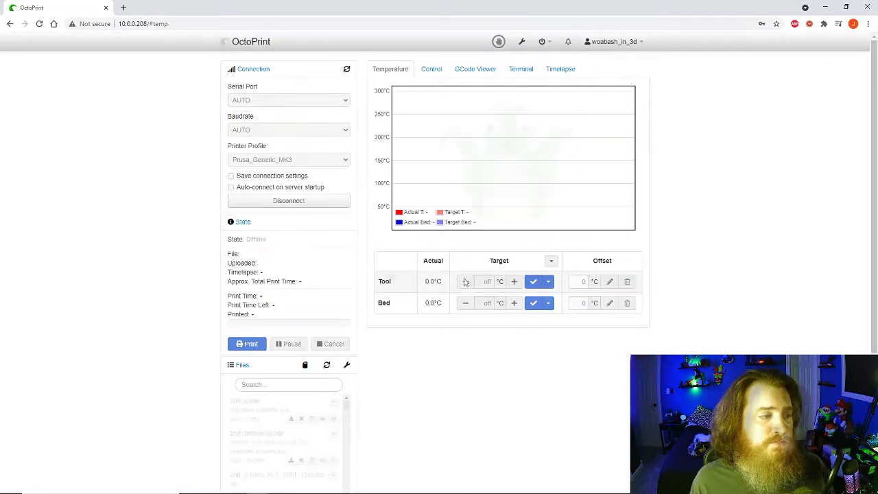
{"action": "left_click", "coordinate": [288, 200]}
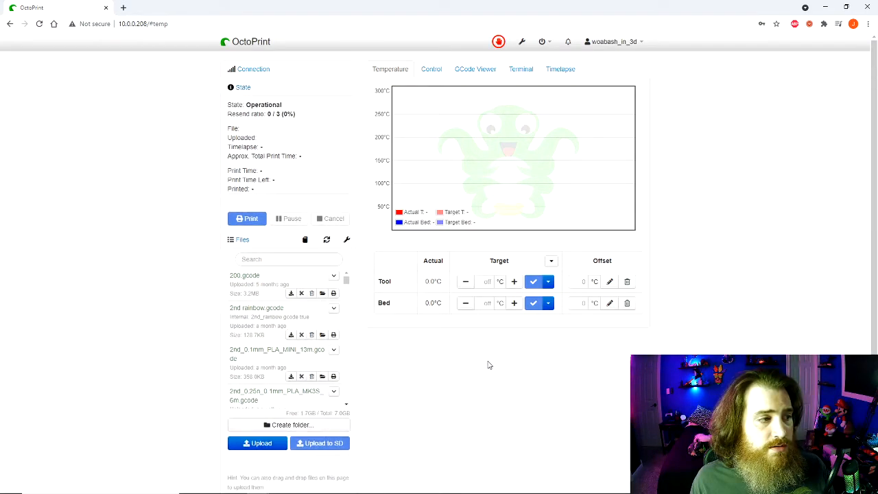
{"action": "mouse_move", "coordinate": [499, 41]}
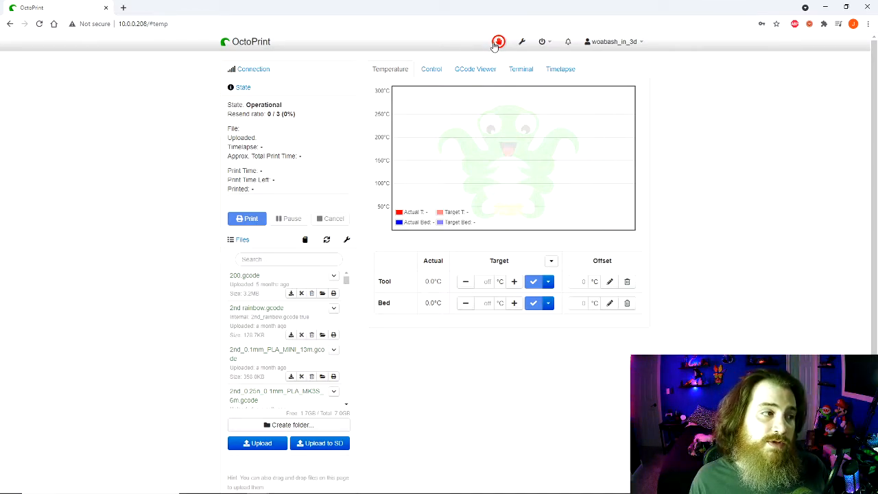
{"action": "mouse_move", "coordinate": [665, 209]}
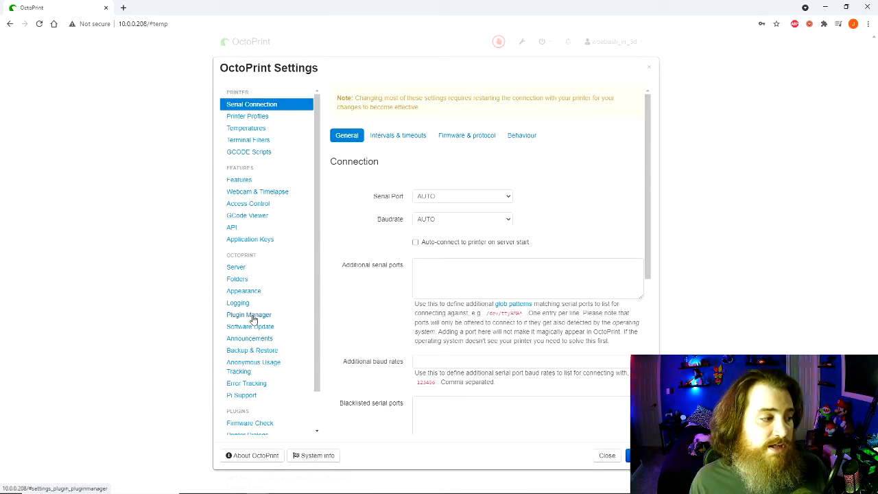
Step: Search the repository for "them", install Themify and restart to apply it
{"action": "left_click", "coordinate": [248, 314]}
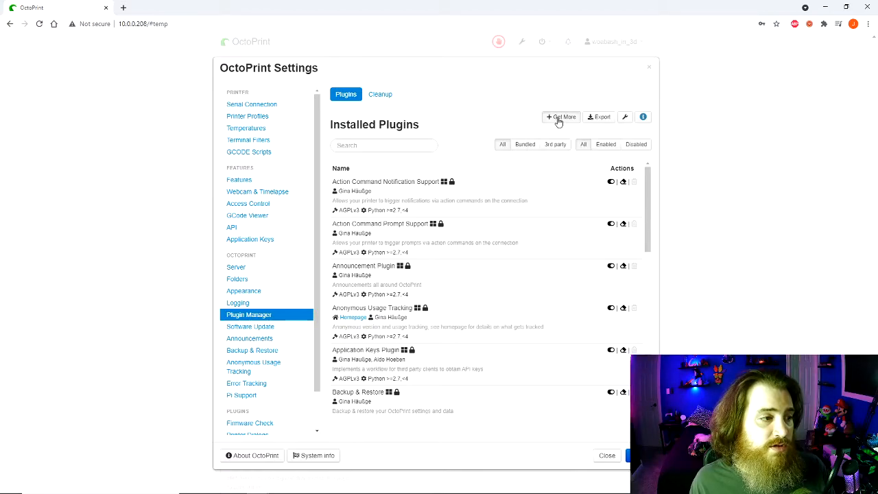
{"action": "left_click", "coordinate": [560, 116]}
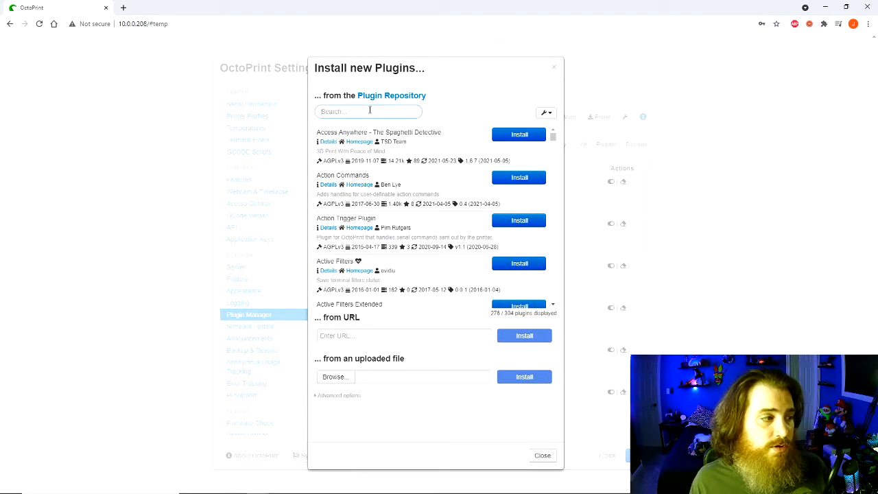
{"action": "type", "text": "them"}
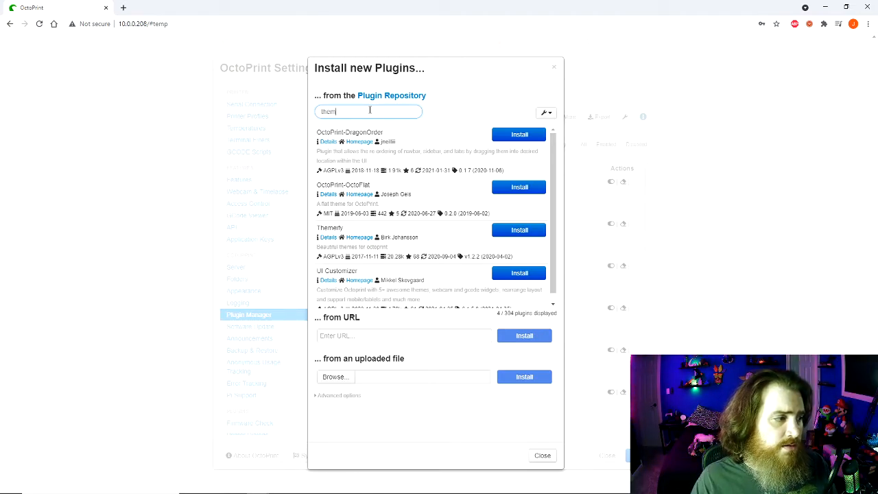
{"action": "left_click", "coordinate": [518, 231]}
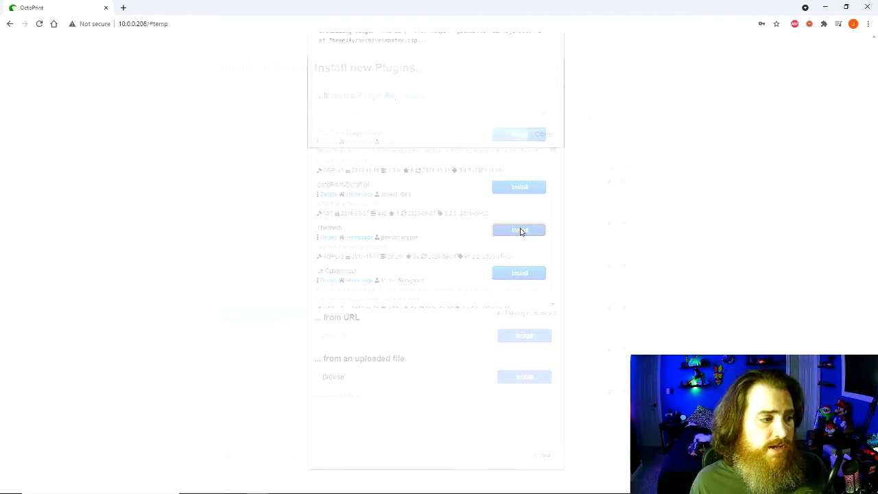
{"action": "left_click", "coordinate": [518, 230]}
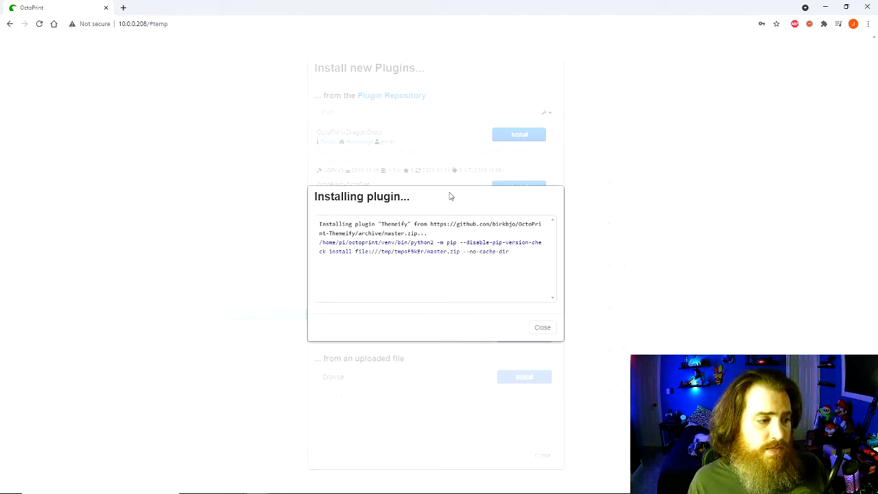
{"action": "left_click", "coordinate": [542, 327]}
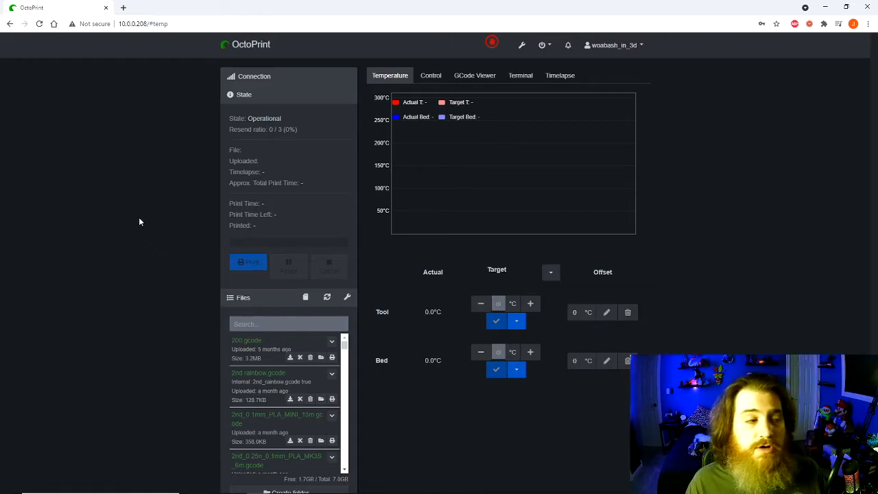
{"action": "mouse_move", "coordinate": [367, 268]}
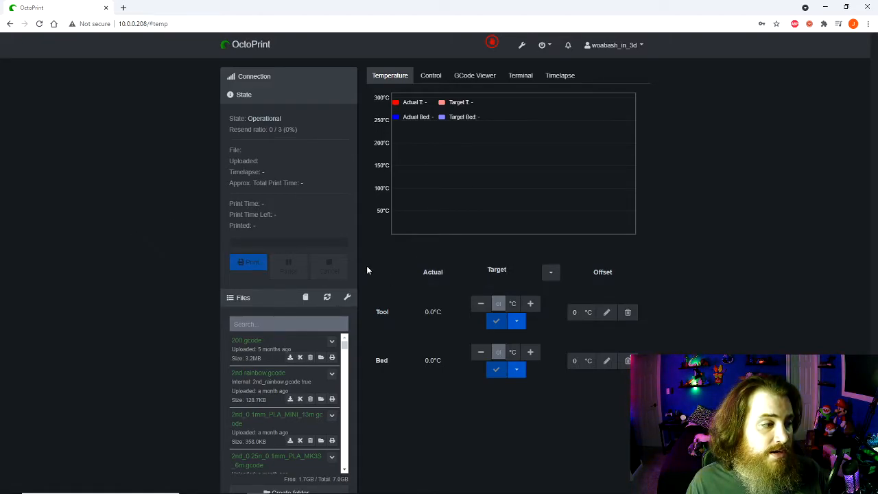
{"action": "mouse_move", "coordinate": [658, 234]}
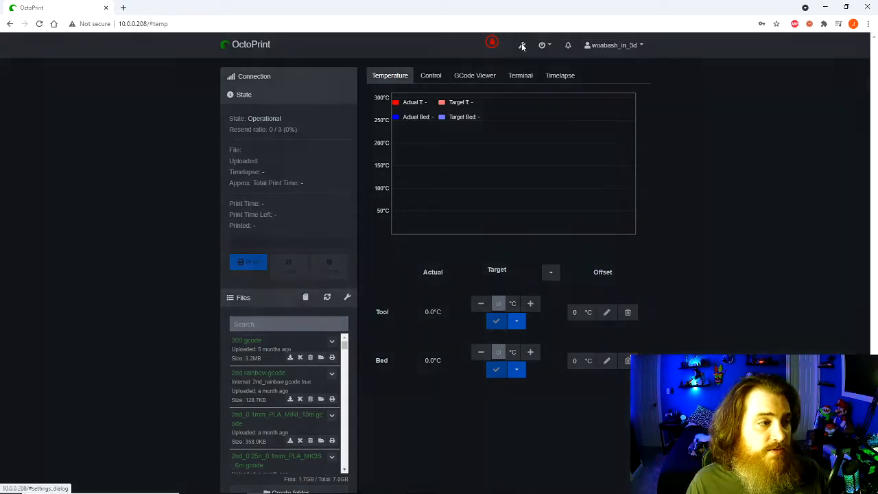
Step: In Themify settings, enable theme customization and choose the dark Cyborg theme
{"action": "left_click", "coordinate": [522, 44]}
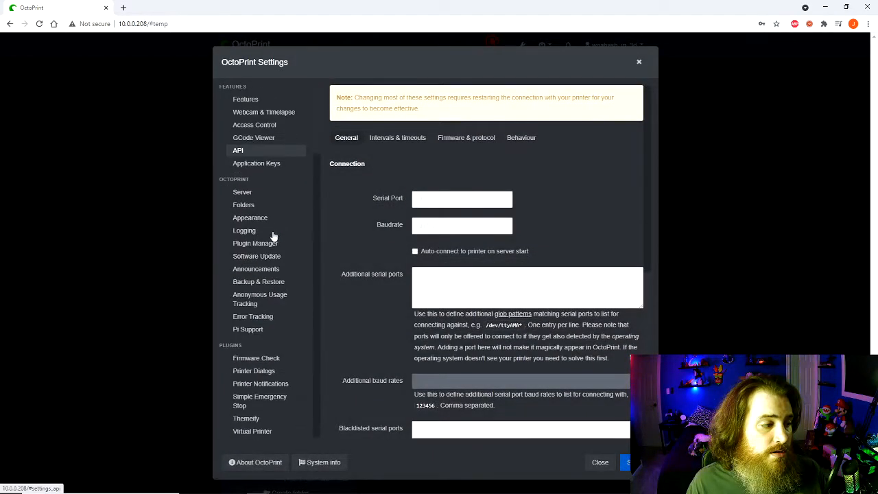
{"action": "left_click", "coordinate": [246, 418]}
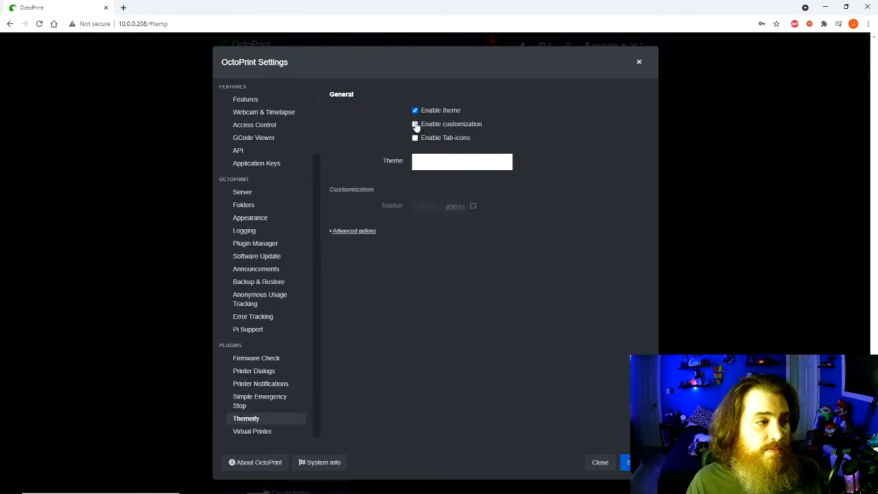
{"action": "left_click", "coordinate": [415, 123]}
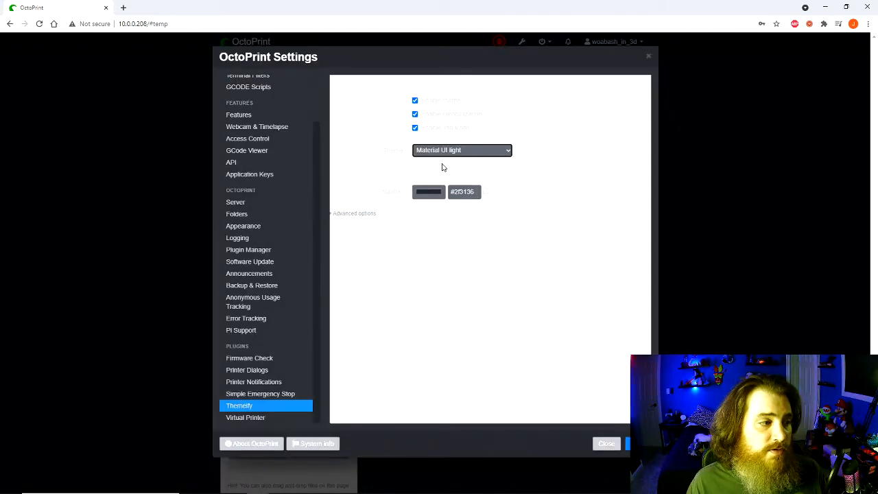
{"action": "left_click", "coordinate": [460, 150]}
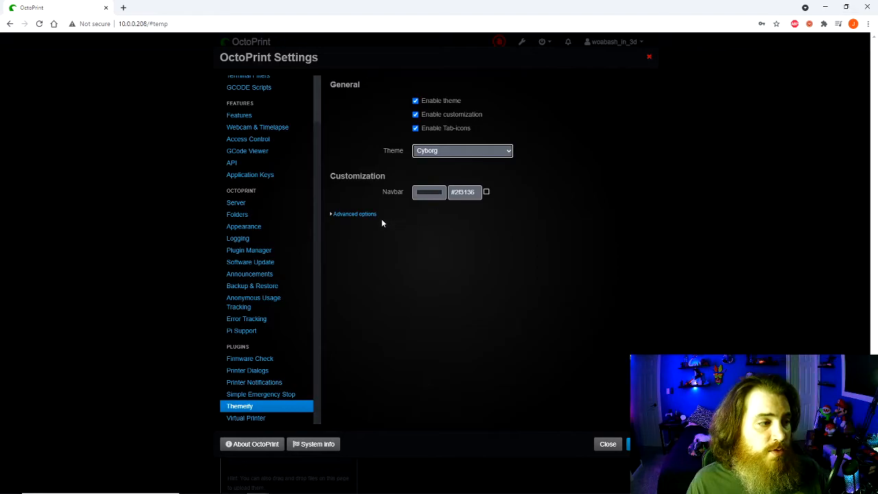
Step: Expand Advanced options and add several empty custom style rule rows
{"action": "left_click", "coordinate": [354, 214]}
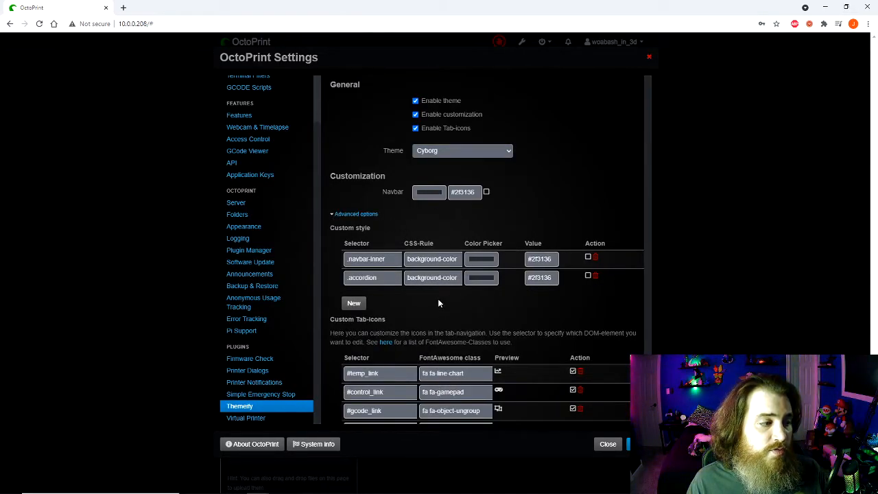
{"action": "scroll", "scroll_direction": "down", "scroll_amount": 3}
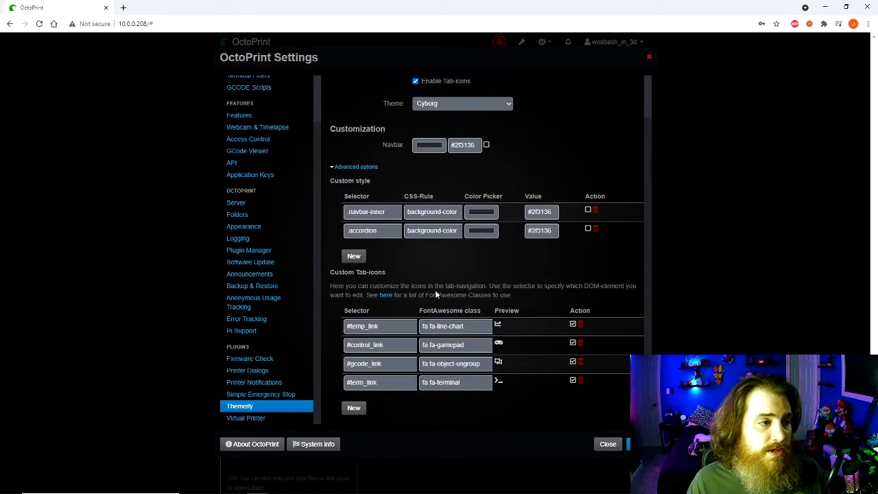
{"action": "mouse_move", "coordinate": [342, 263]}
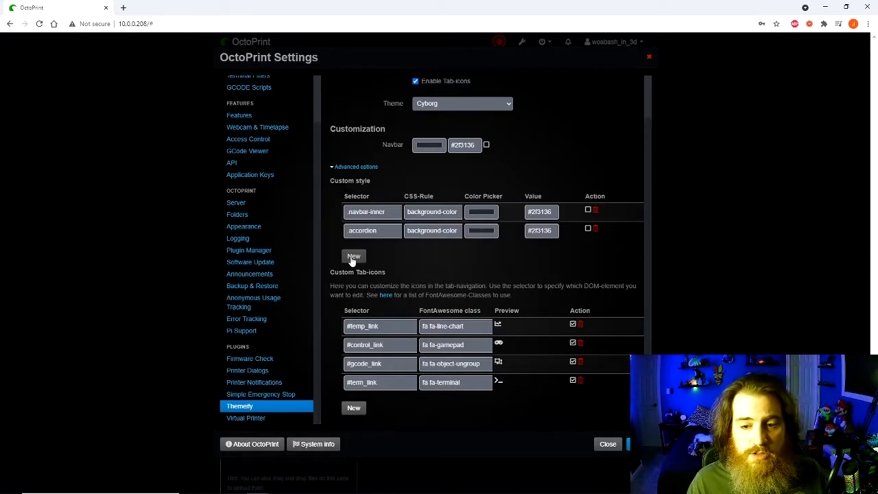
{"action": "left_click", "coordinate": [354, 255]}
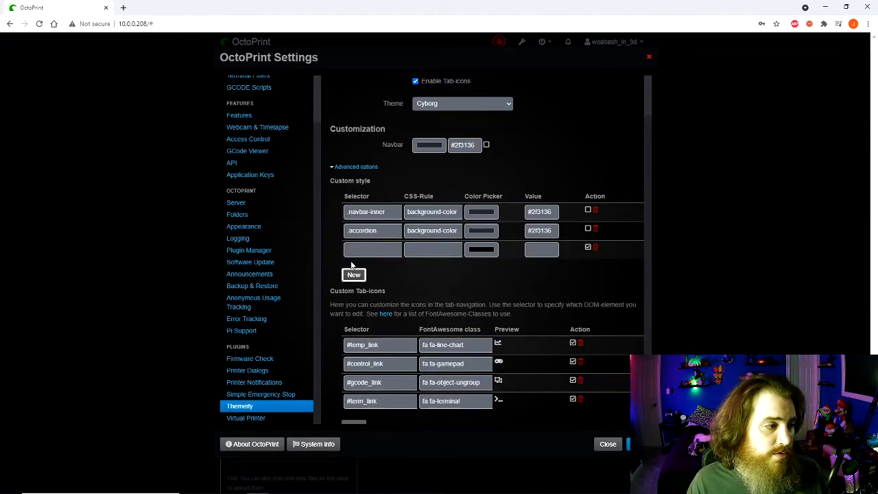
{"action": "left_click", "coordinate": [353, 274]}
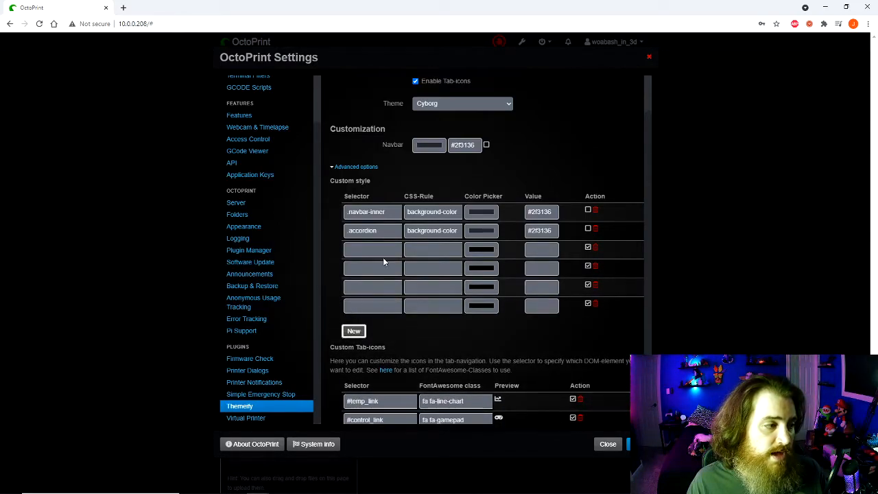
Step: Fill rules .span8 width 70% and .container width 100%
{"action": "left_click", "coordinate": [373, 250]}
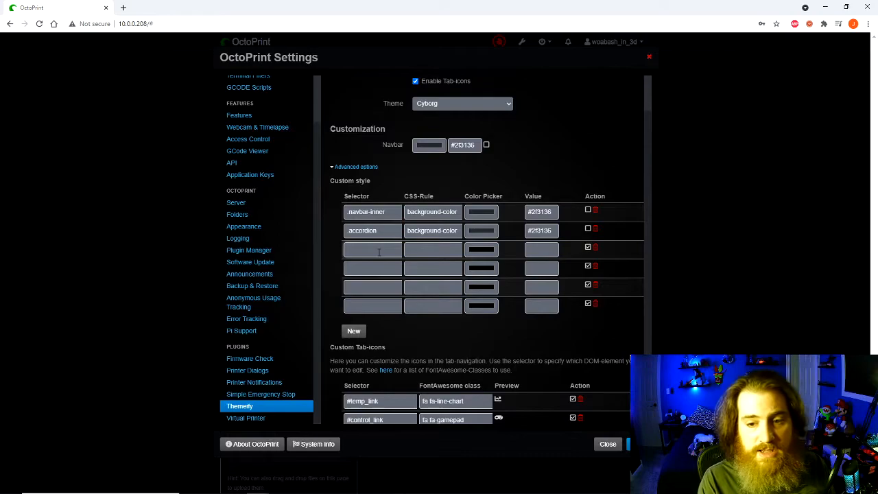
{"action": "type", "text": ".span8"}
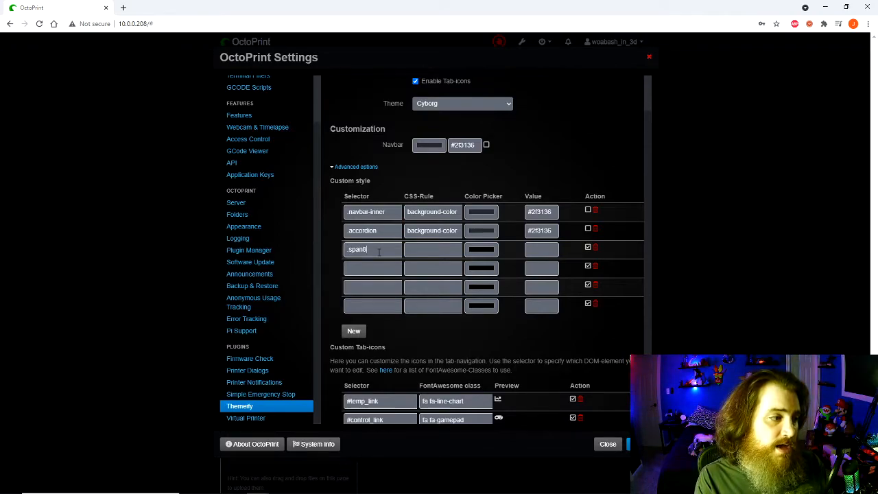
{"action": "type", "text": "width"}
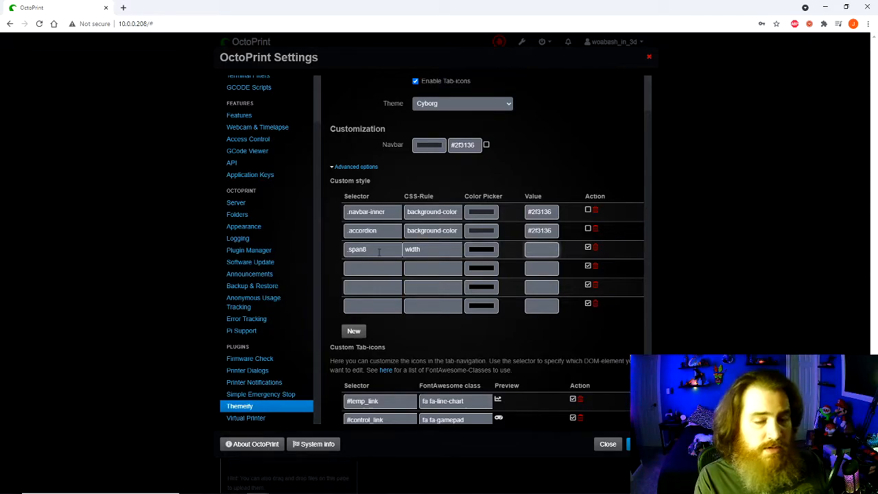
{"action": "type", "text": "70%"}
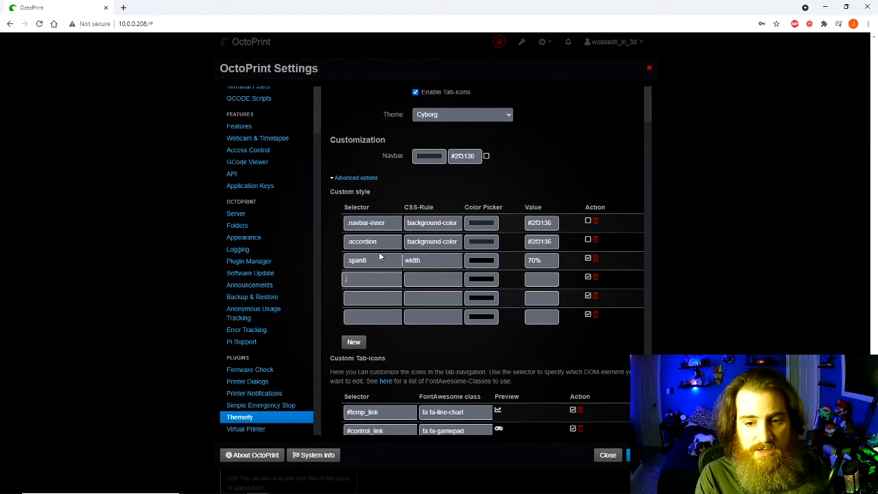
{"action": "type", "text": ".container"}
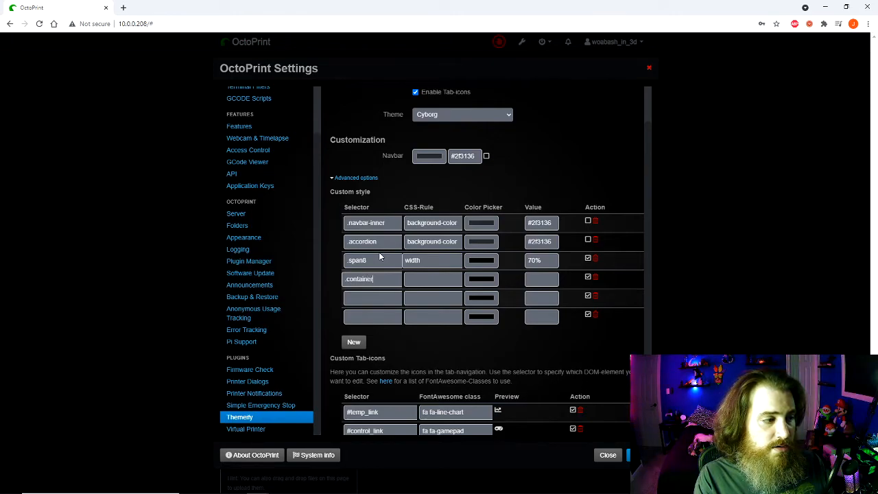
{"action": "type", "text": "width"}
{"action": "left_click", "coordinate": [542, 279]}
{"action": "type", "text": "100"}
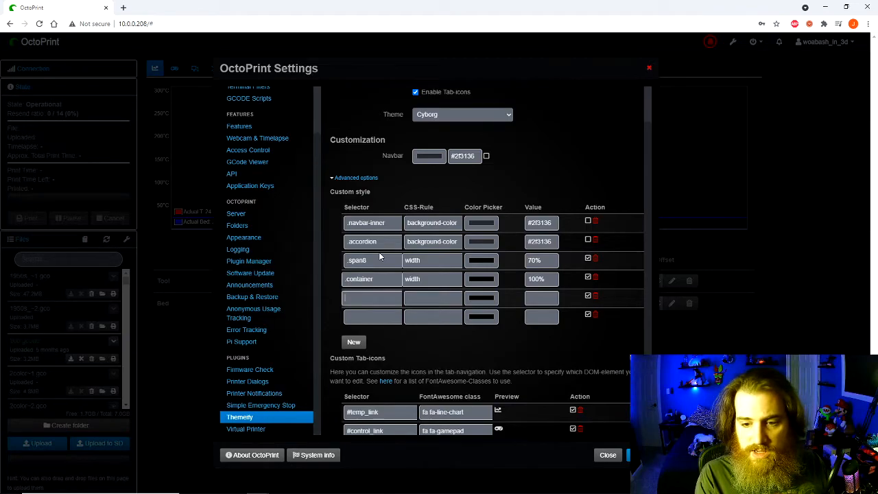
Step: Fill the remaining rules for span width and .row margin
{"action": "type", "text": "span4"}
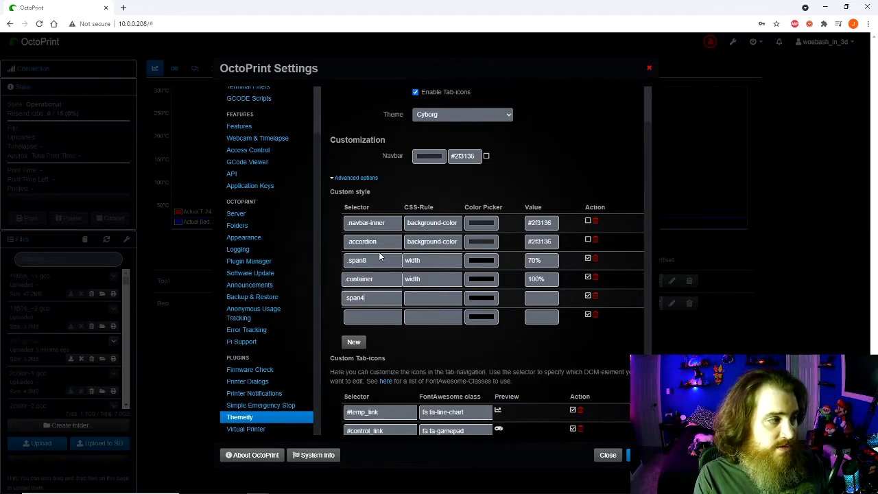
{"action": "type", "text": "width"}
{"action": "left_click", "coordinate": [541, 298]}
{"action": "type", "text": "25"}
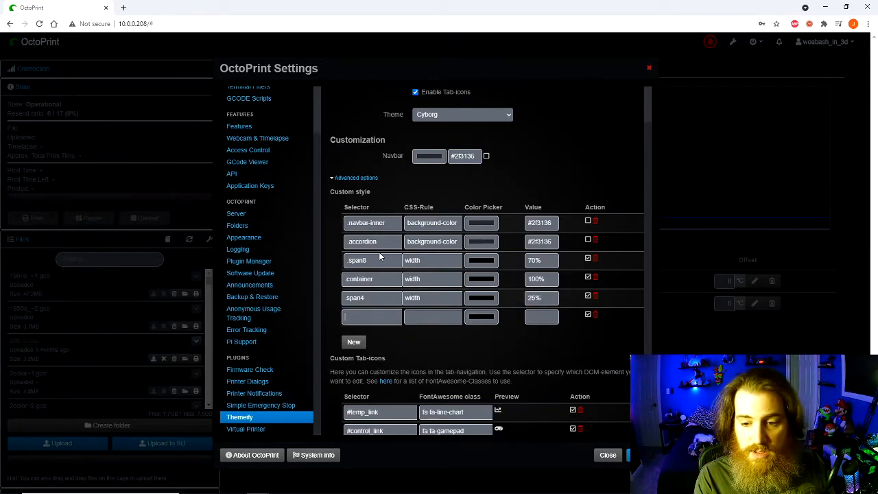
{"action": "type", "text": ".row"}
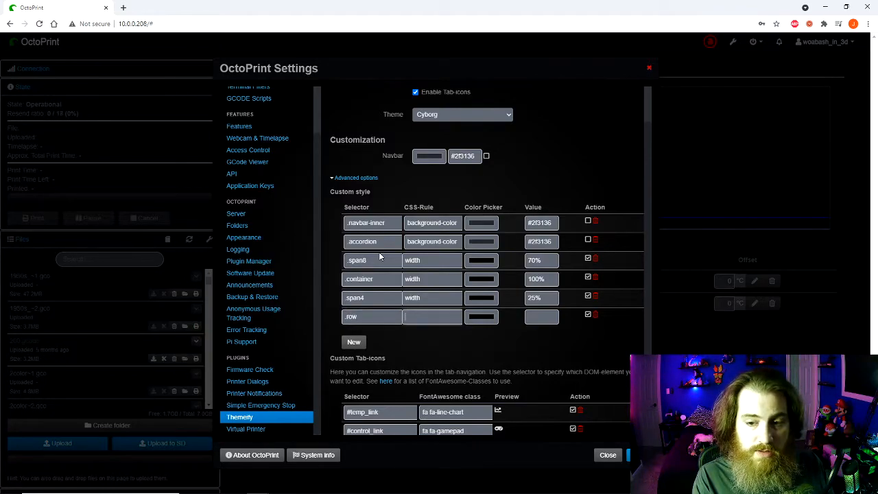
{"action": "type", "text": "marg"}
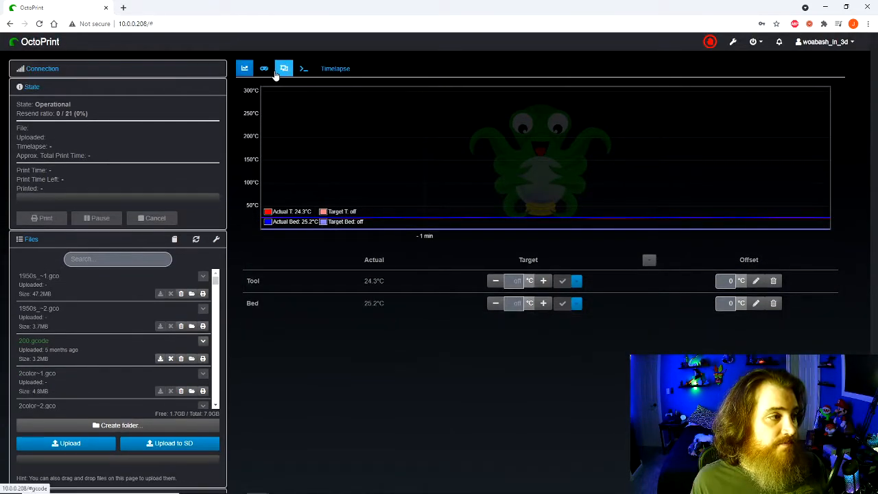
{"action": "left_click", "coordinate": [283, 69]}
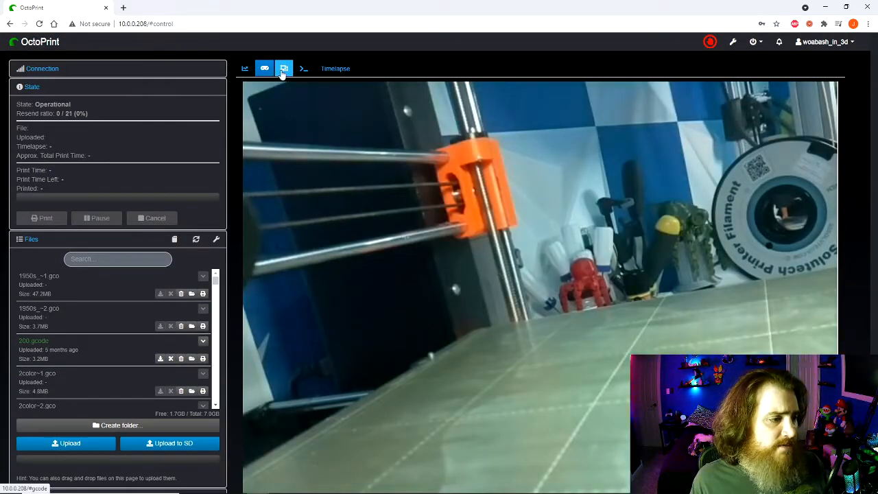
{"action": "left_click", "coordinate": [335, 69]}
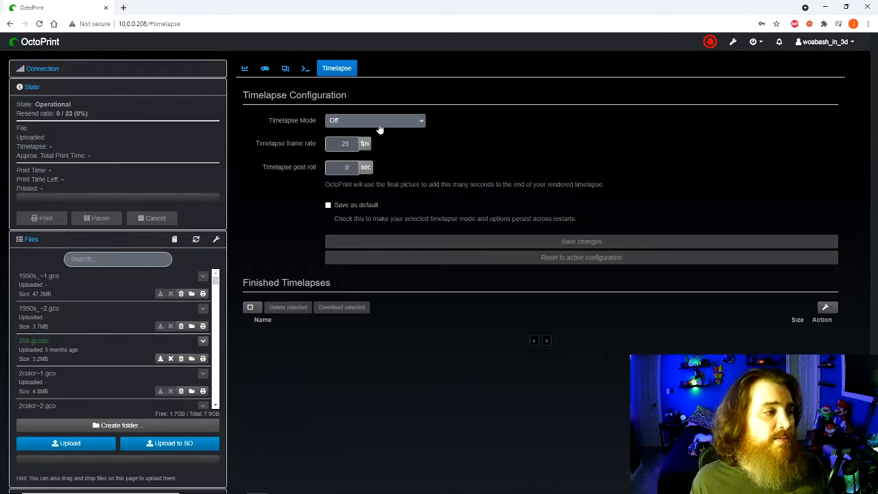
{"action": "mouse_move", "coordinate": [403, 146]}
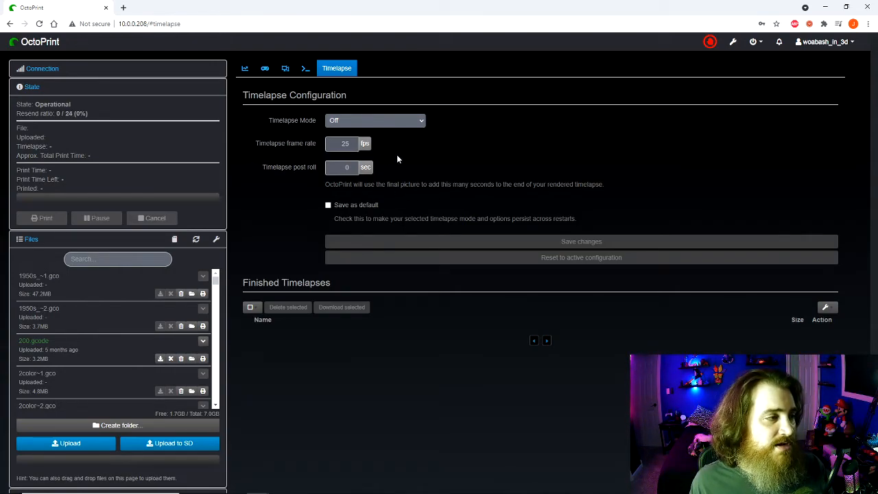
{"action": "left_click", "coordinate": [244, 68]}
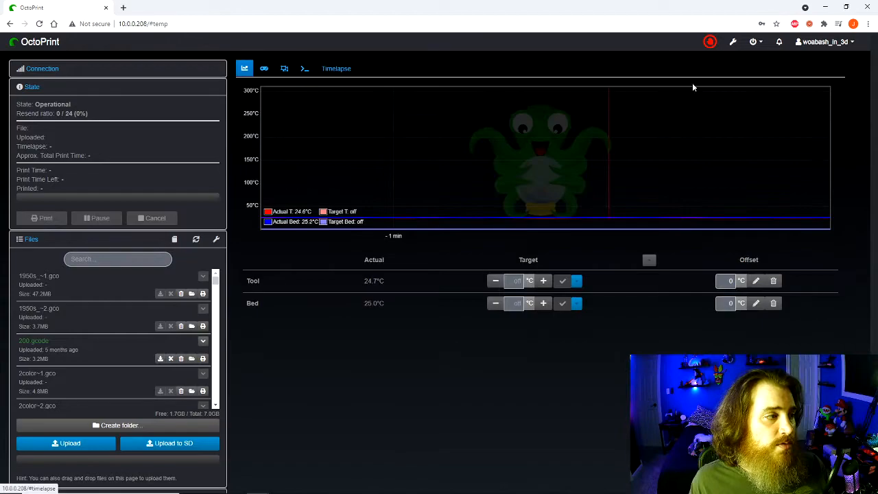
Step: Search the plugin repository for "octol" and install Octolapse
{"action": "left_click", "coordinate": [732, 41]}
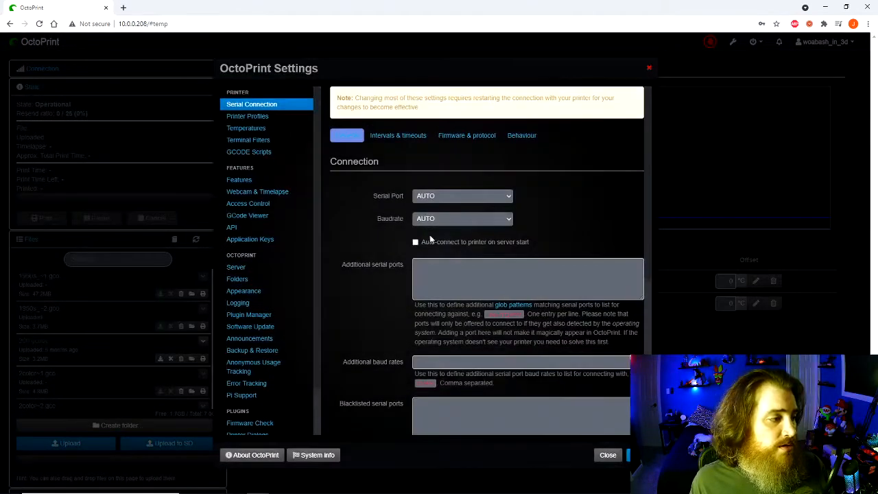
{"action": "left_click", "coordinate": [248, 314]}
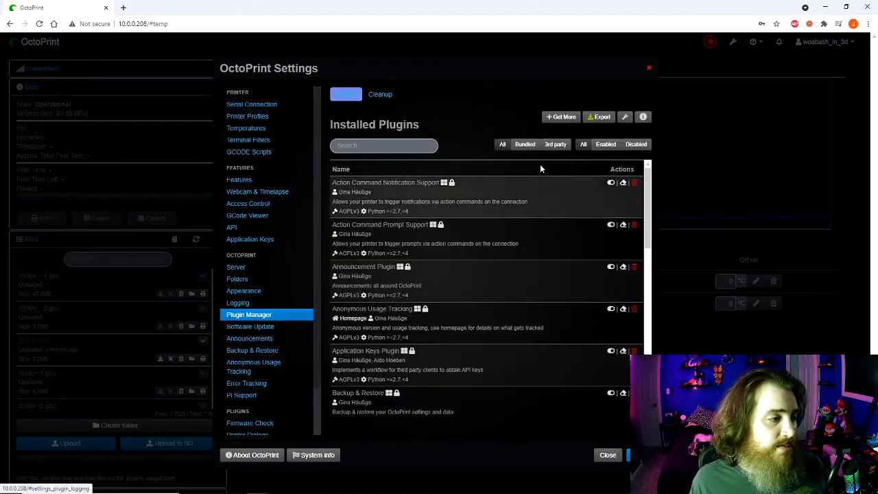
{"action": "left_click", "coordinate": [560, 117]}
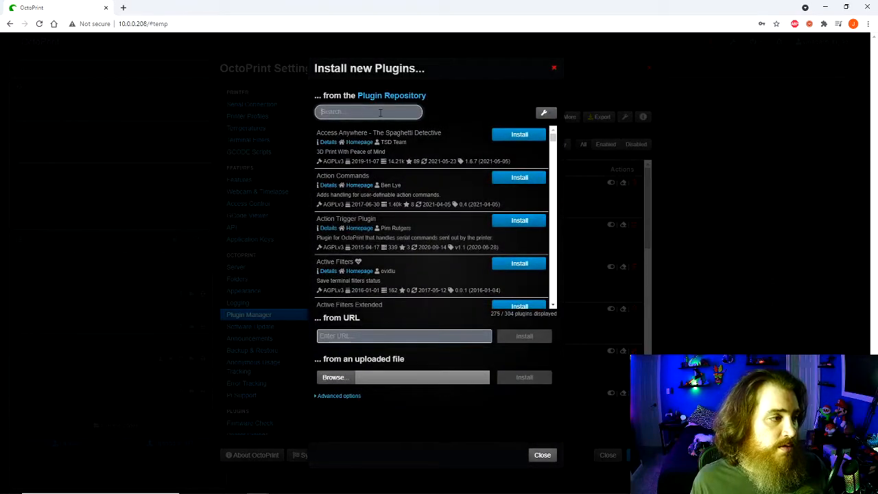
{"action": "type", "text": "octol"}
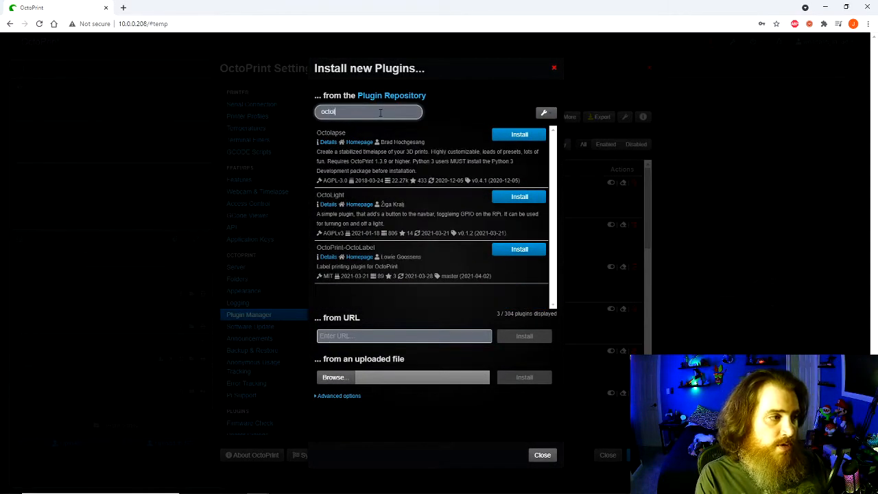
{"action": "left_click", "coordinate": [518, 135]}
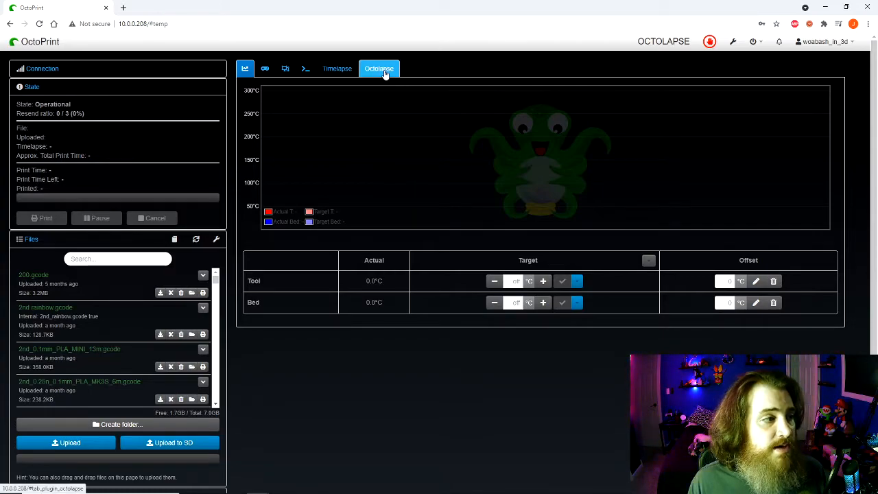
Step: Go to the Octolapse tab's configuration section and expand the printer profile list
{"action": "left_click", "coordinate": [379, 69]}
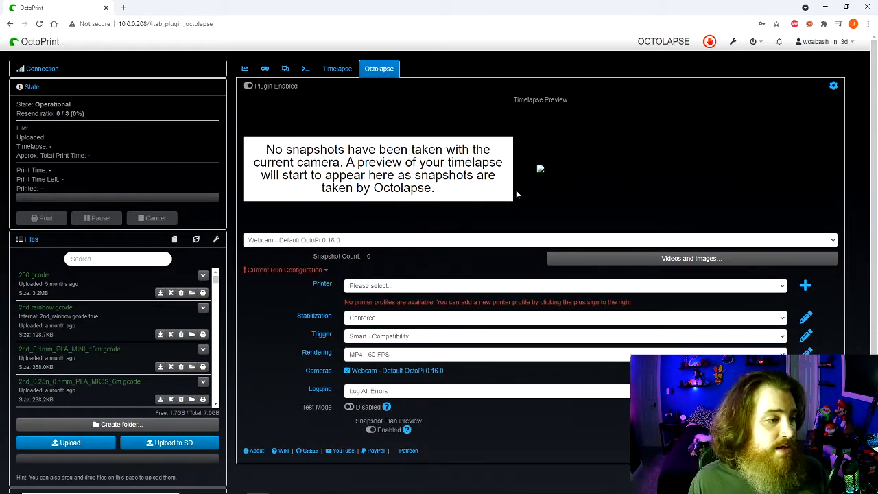
{"action": "scroll", "scroll_direction": "down", "scroll_amount": 3}
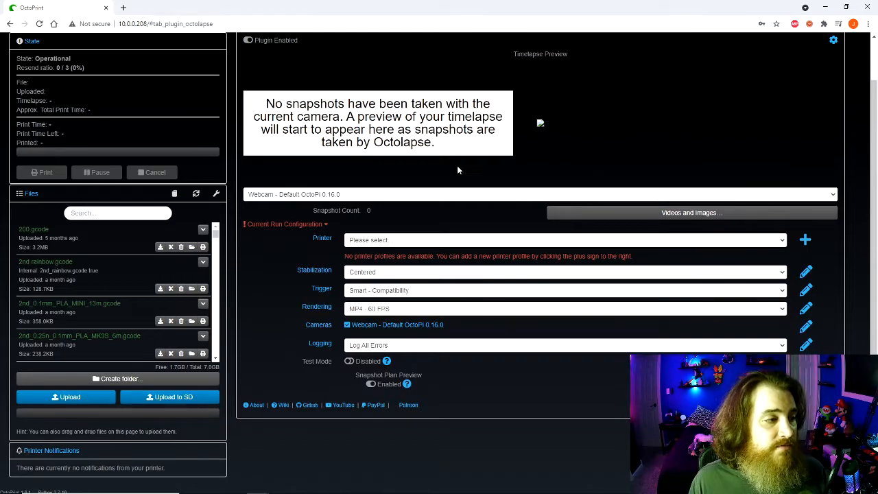
{"action": "mouse_move", "coordinate": [395, 131]}
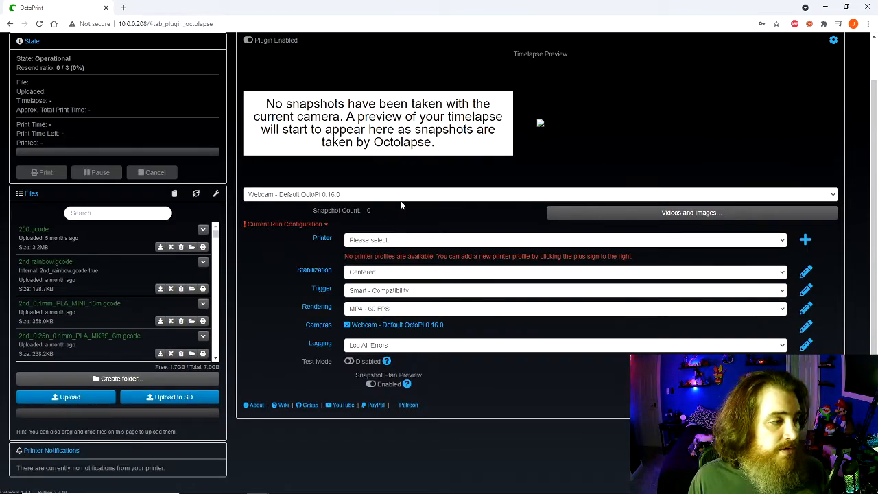
{"action": "scroll", "scroll_direction": "down", "scroll_amount": 3}
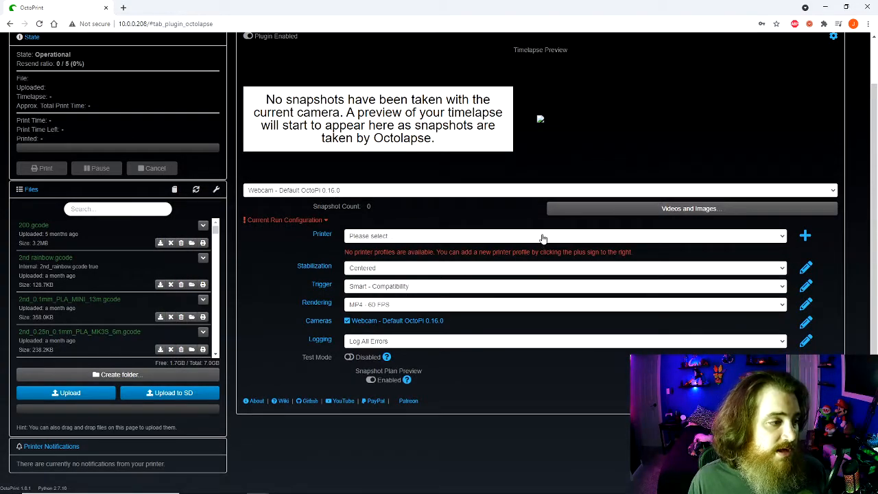
{"action": "left_click", "coordinate": [563, 236]}
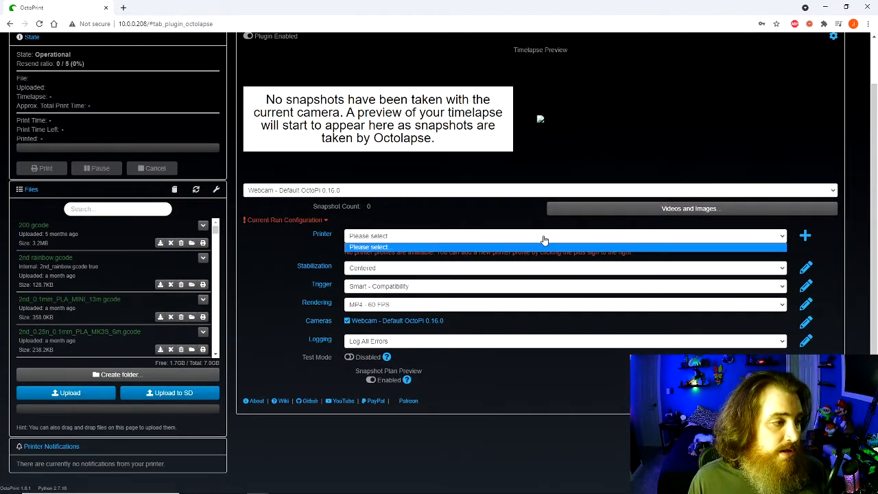
Step: Add a printer profile named Prusa, choose the Prusa make and model, and import it
{"action": "left_click", "coordinate": [805, 236]}
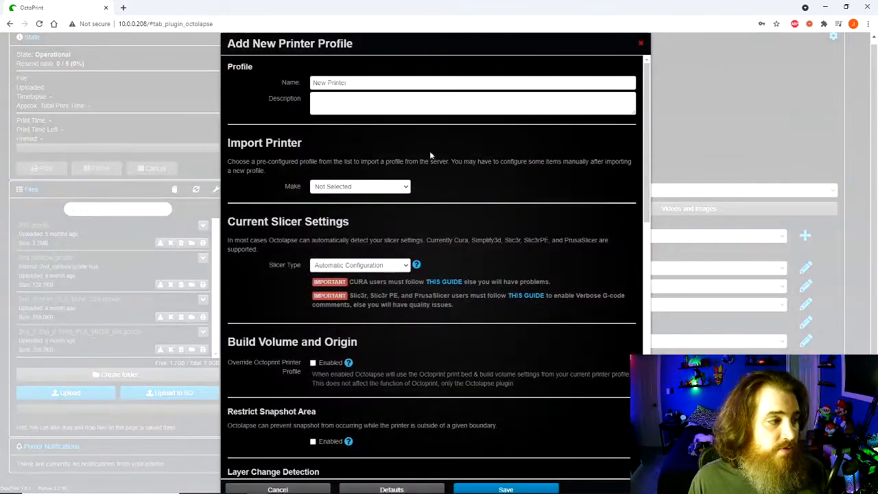
{"action": "double_click", "coordinate": [329, 82]}
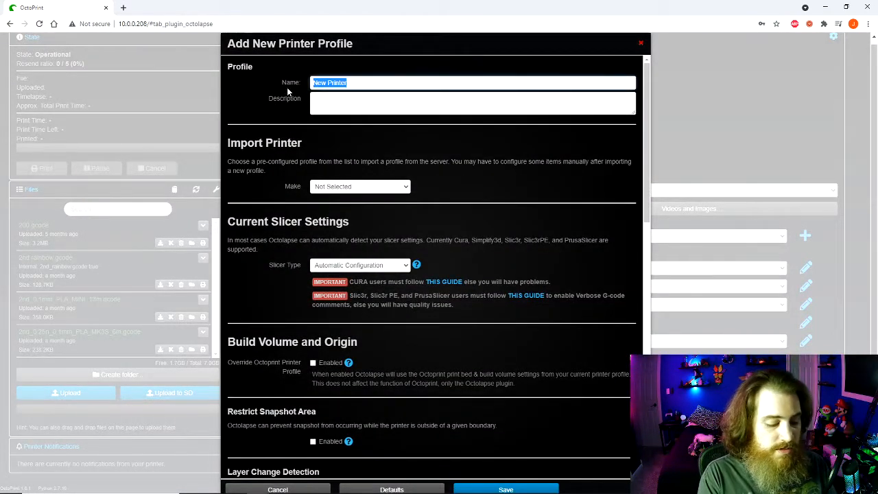
{"action": "type", "text": "Prusa"}
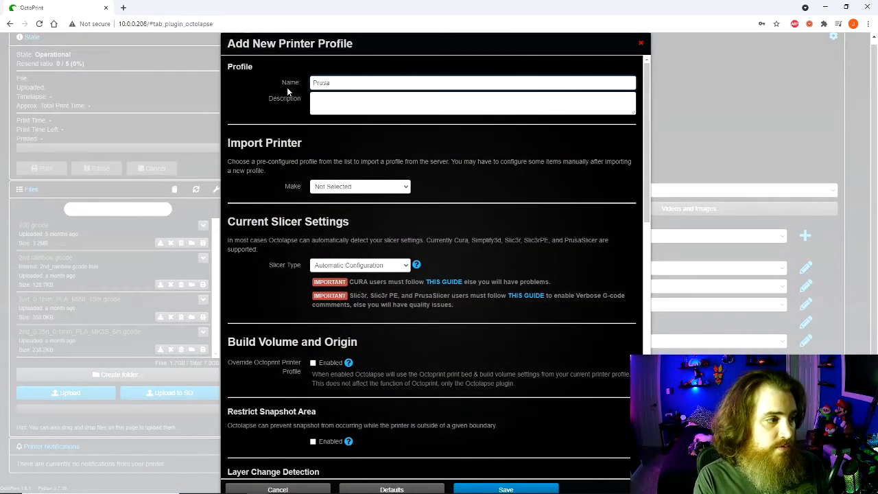
{"action": "left_click", "coordinate": [359, 187]}
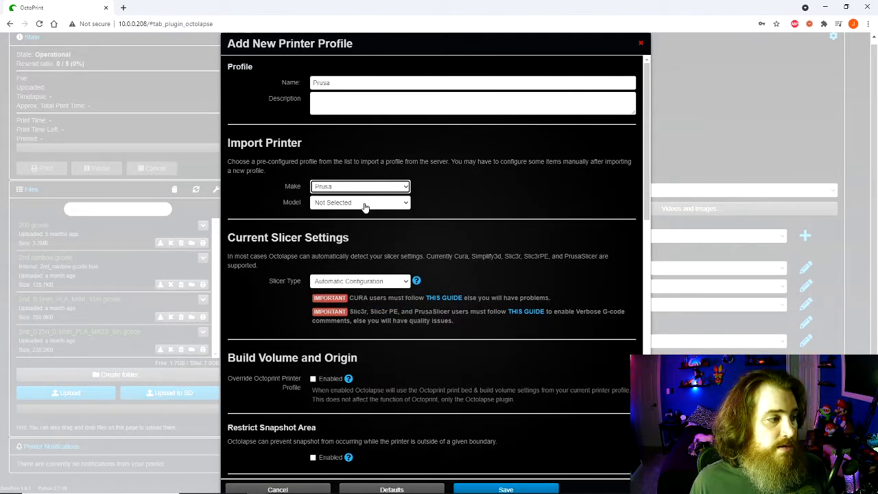
{"action": "left_click", "coordinate": [360, 203]}
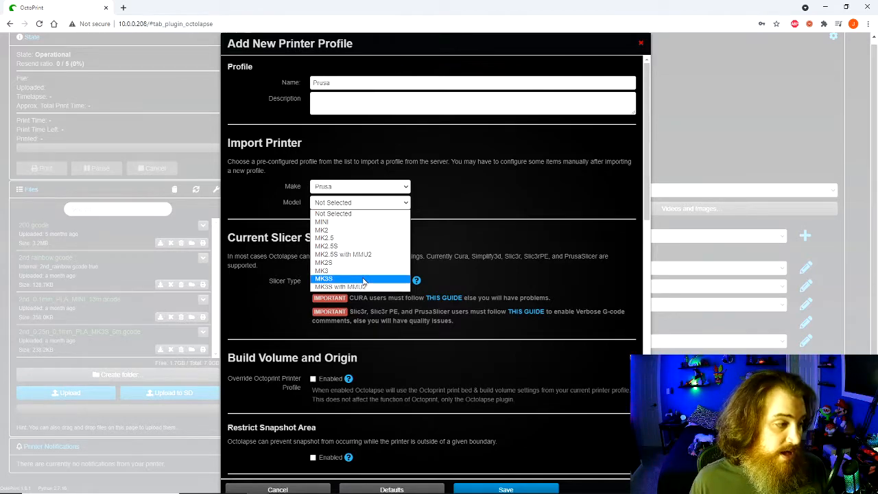
{"action": "left_click", "coordinate": [324, 279]}
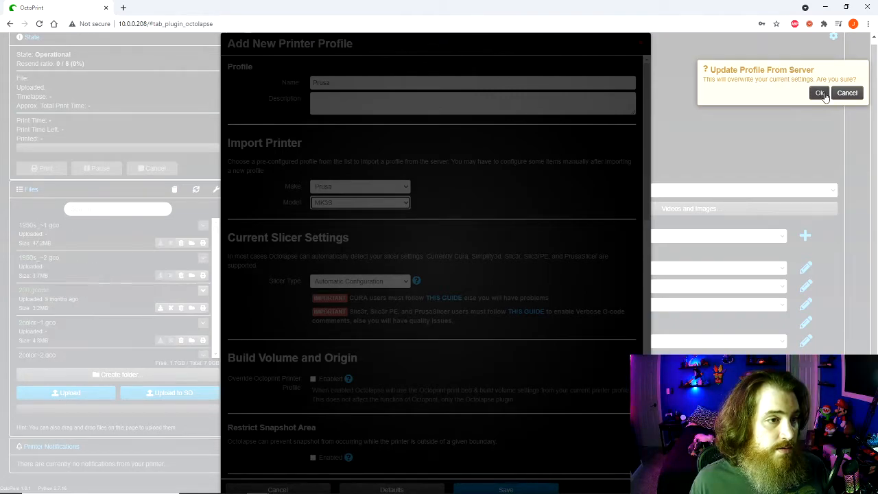
{"action": "left_click", "coordinate": [820, 93]}
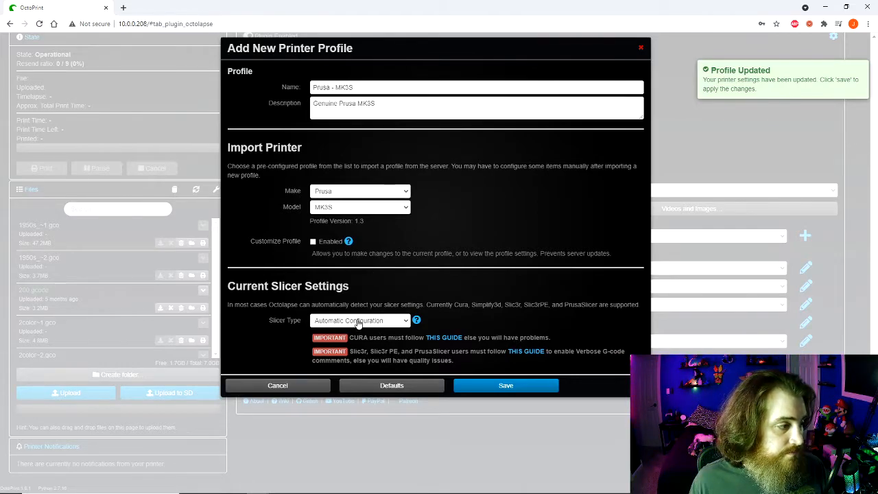
Step: Set slicer type to Slic3r/PrusaSlicer, enter the layer height and travel speed 180
{"action": "left_click", "coordinate": [359, 321]}
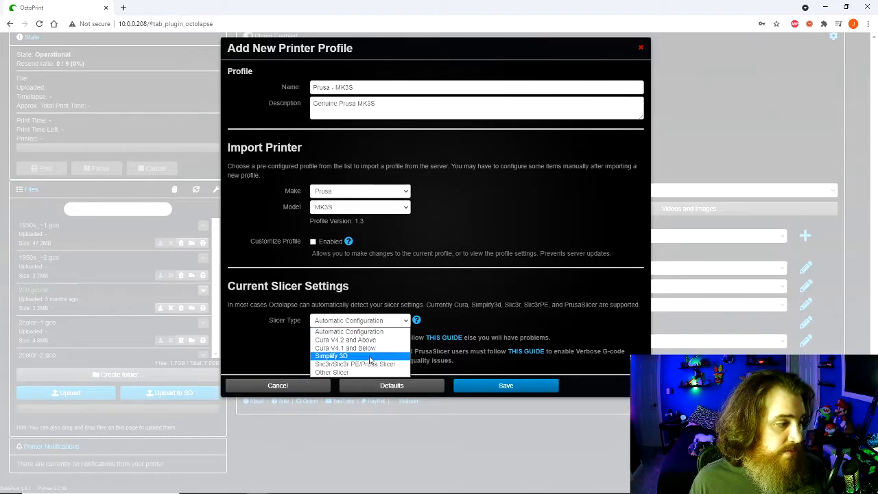
{"action": "mouse_move", "coordinate": [368, 364]}
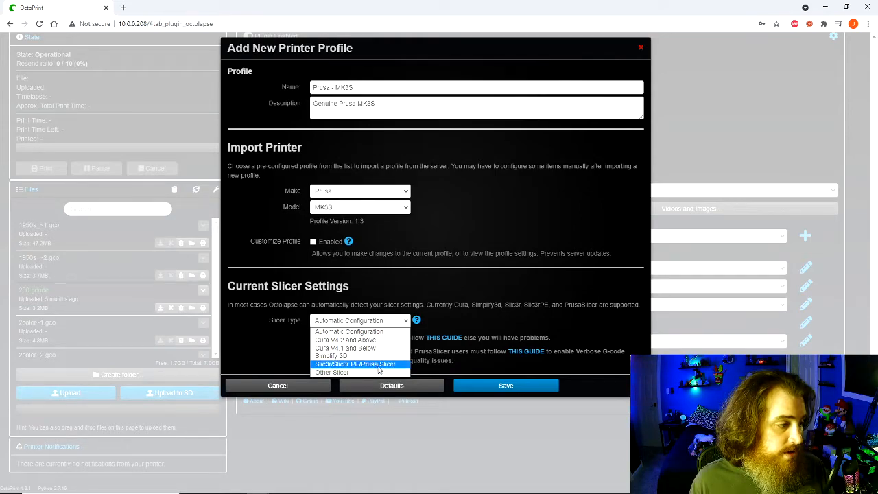
{"action": "left_click", "coordinate": [359, 363]}
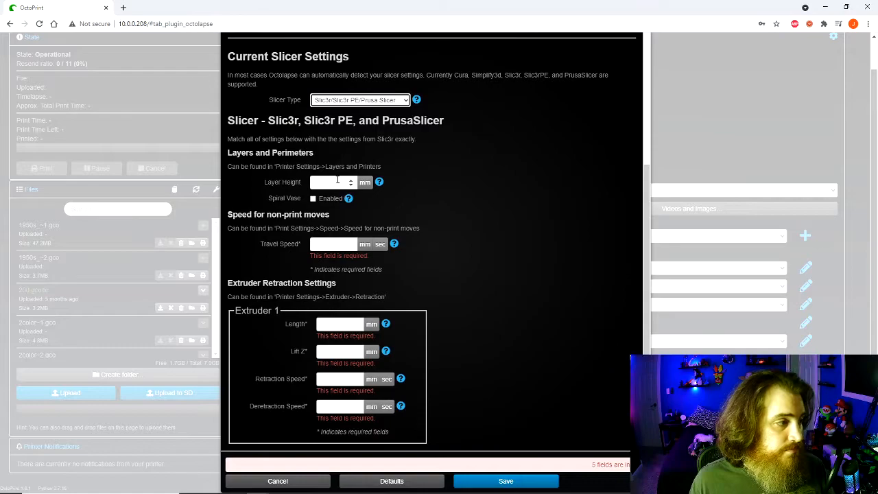
{"action": "left_click", "coordinate": [329, 181]}
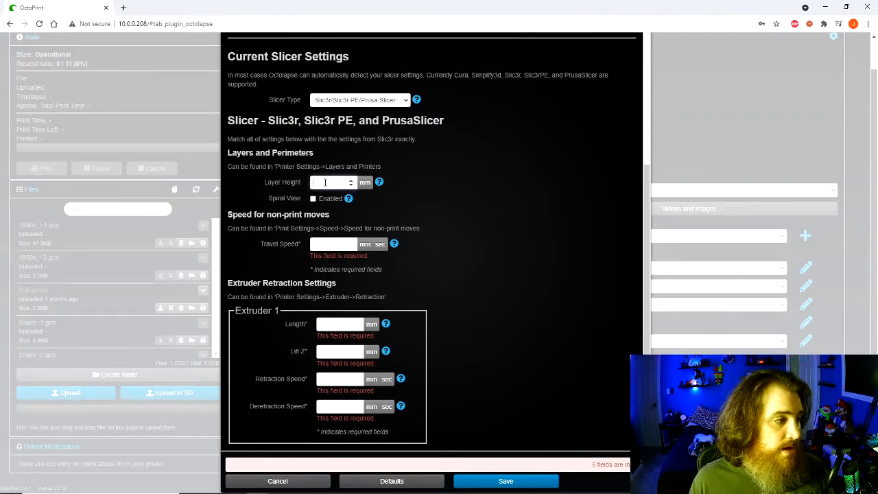
{"action": "type", "text": "1"}
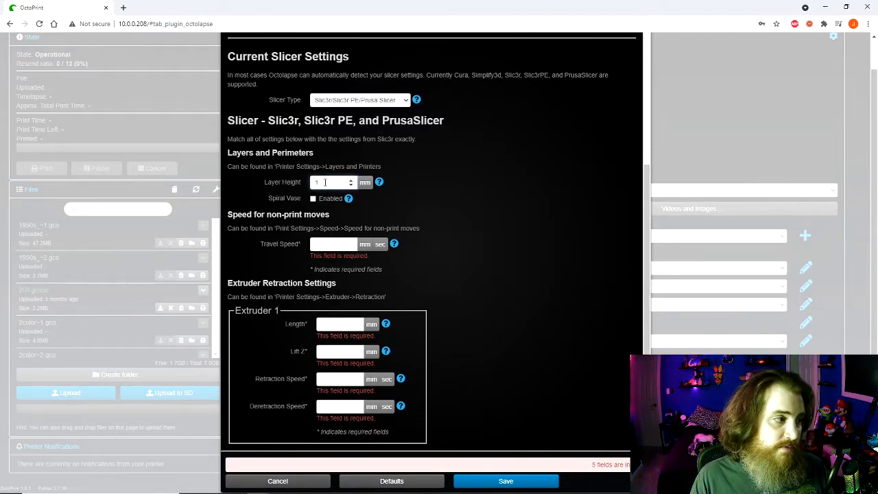
{"action": "type", "text": "5"}
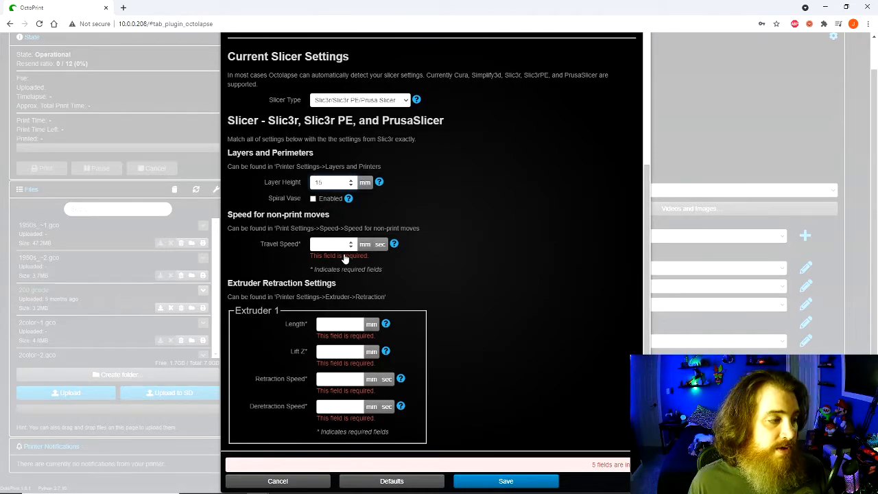
{"action": "left_click", "coordinate": [332, 244]}
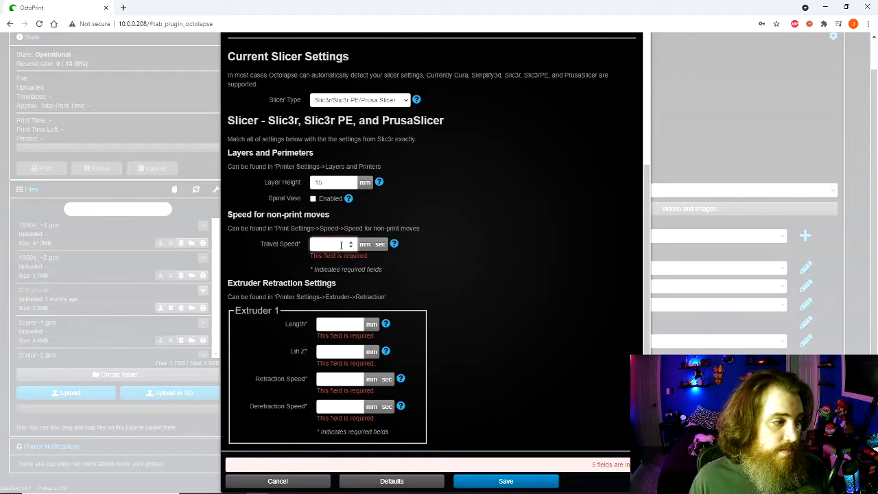
{"action": "type", "text": "180"}
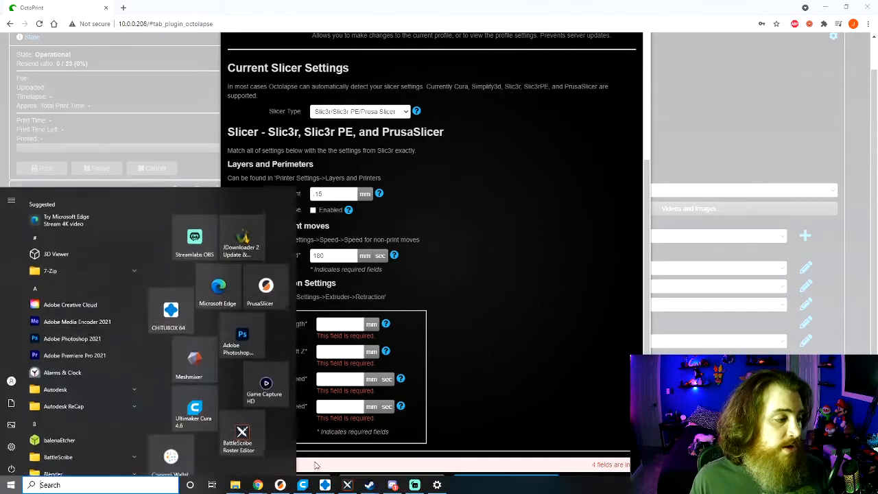
Step: Switch to PrusaSlicer and view the extruder retraction settings for reference
{"action": "left_click", "coordinate": [261, 288]}
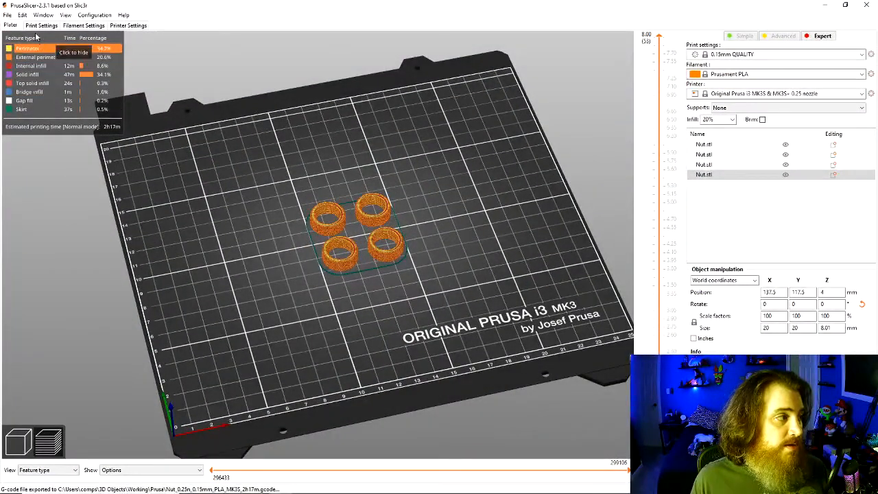
{"action": "left_click", "coordinate": [137, 24]}
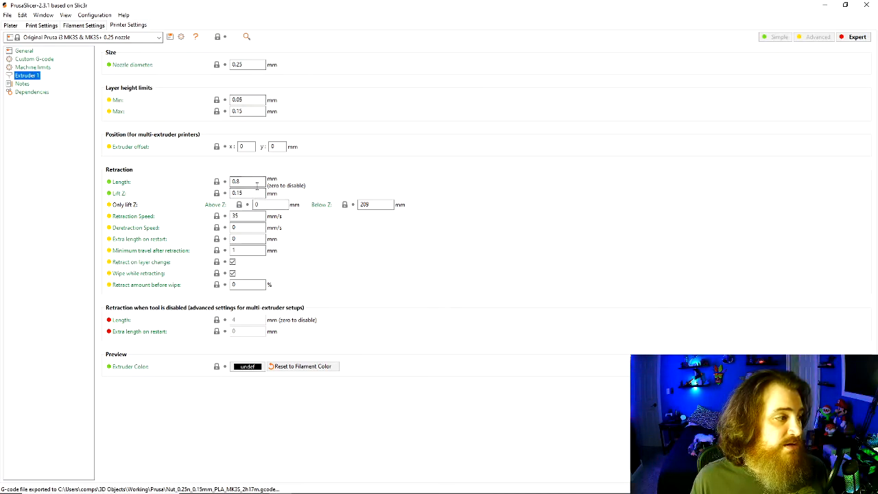
{"action": "mouse_move", "coordinate": [275, 232]}
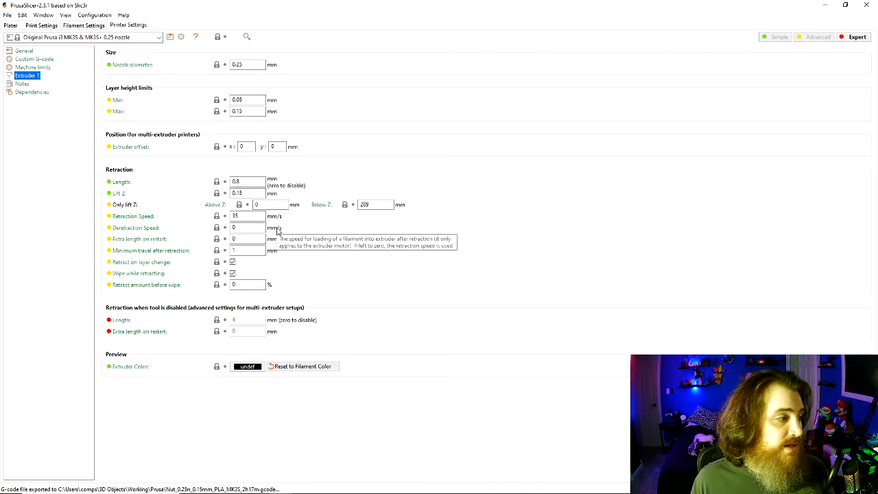
{"action": "mouse_move", "coordinate": [244, 181]}
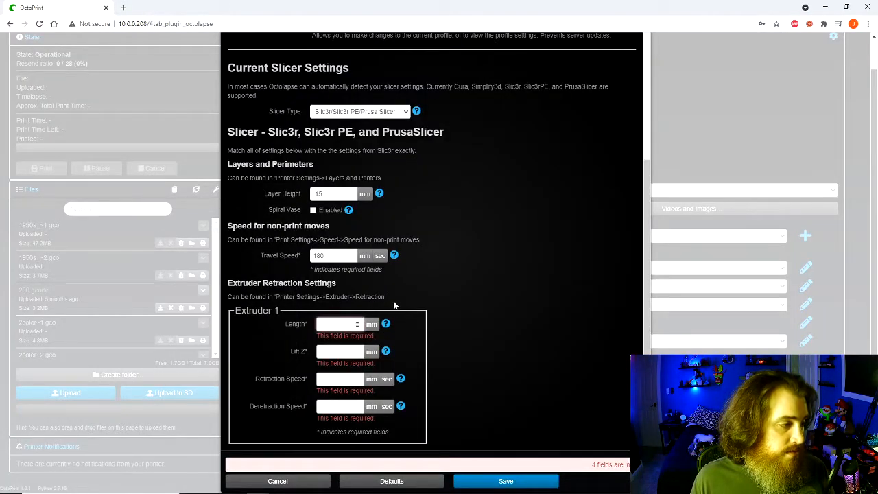
Step: Give Extruder 1 a Lift Z of 1 and Retraction Speed of 3, then save the Octolapse profile
{"action": "left_click", "coordinate": [336, 324]}
{"action": "type", "text": "8"}
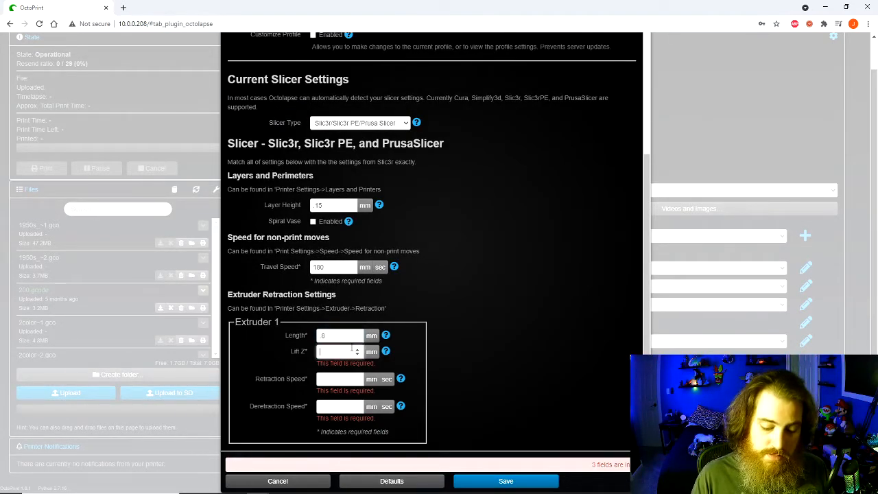
{"action": "type", "text": "1"}
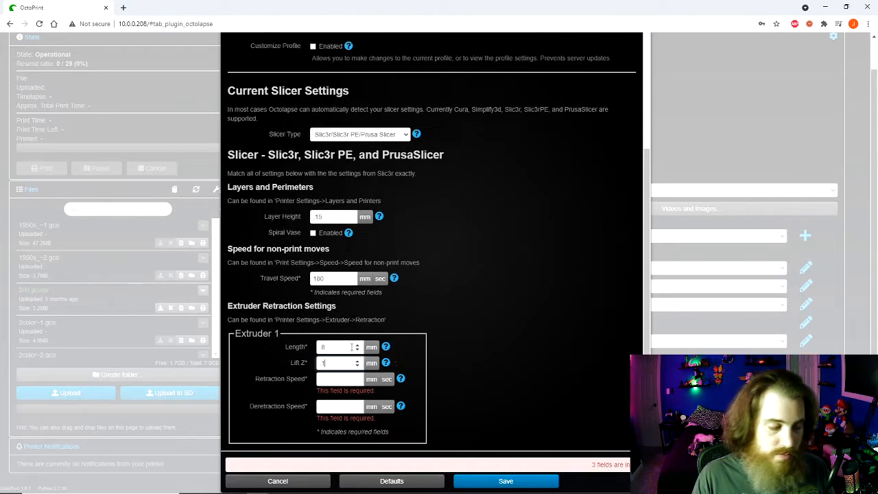
{"action": "left_click", "coordinate": [337, 379]}
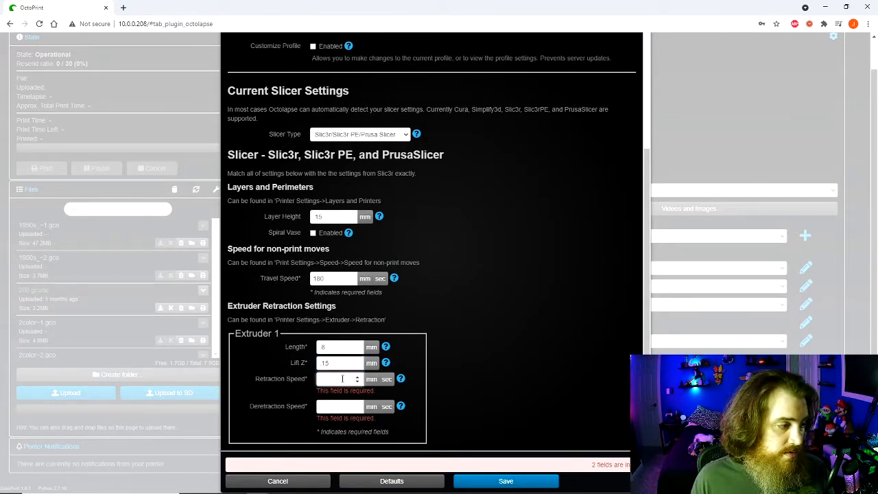
{"action": "type", "text": "3"}
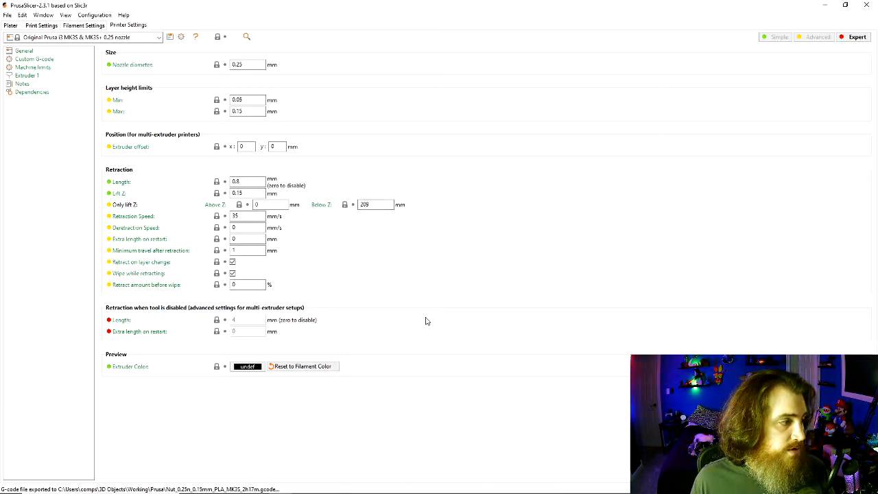
{"action": "left_click", "coordinate": [11, 483]}
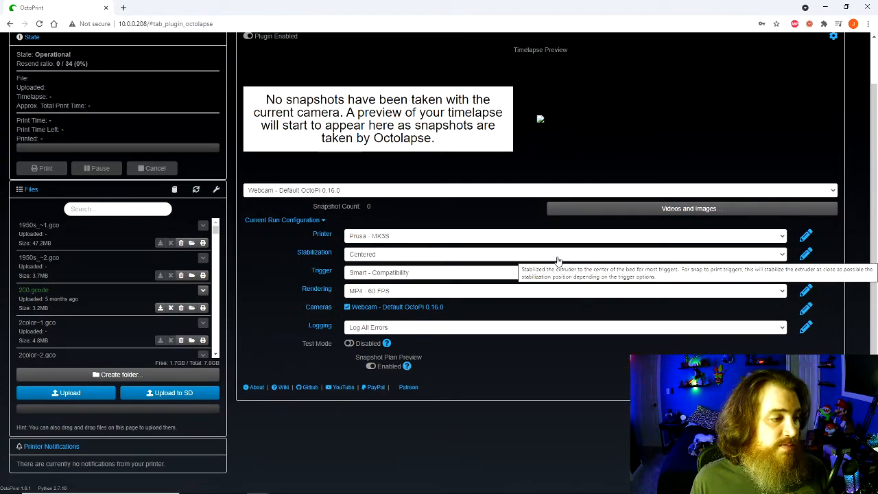
Step: Choose Back Left stabilization and Classic - Every Layer trigger, keeping MP4 rendering
{"action": "left_click", "coordinate": [562, 253]}
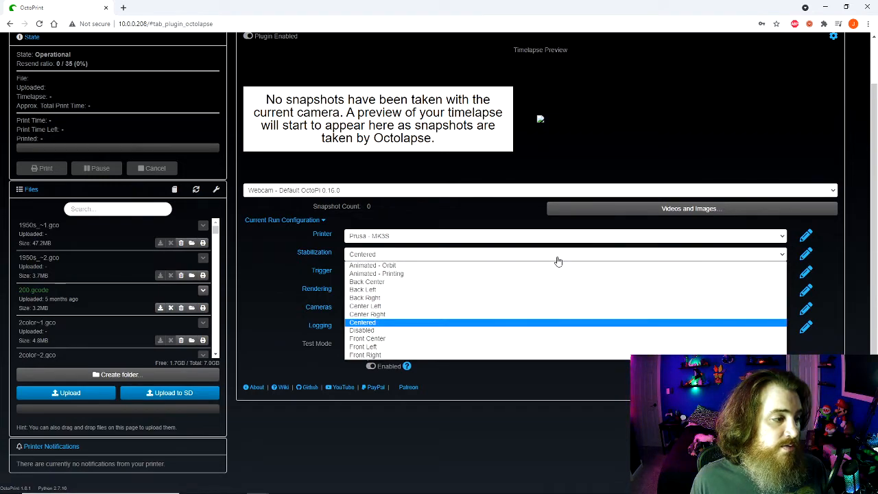
{"action": "left_click", "coordinate": [362, 289]}
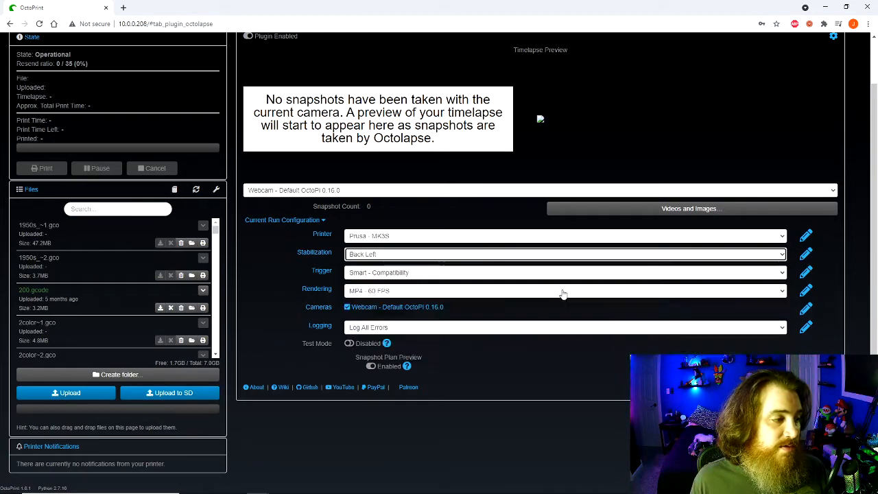
{"action": "mouse_move", "coordinate": [453, 277]}
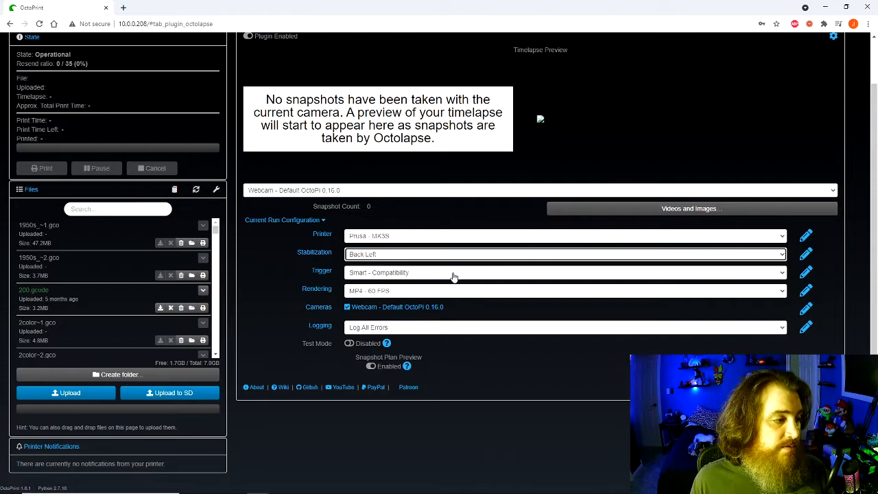
{"action": "left_click", "coordinate": [565, 272]}
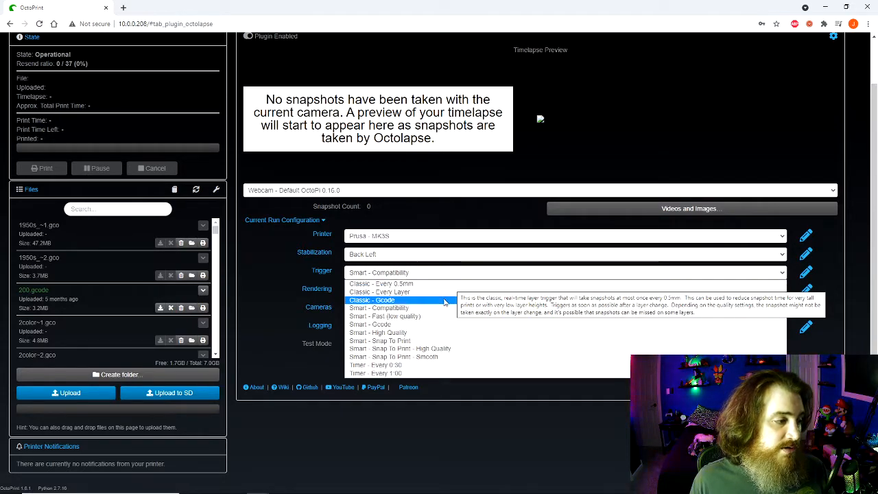
{"action": "left_click", "coordinate": [378, 290]}
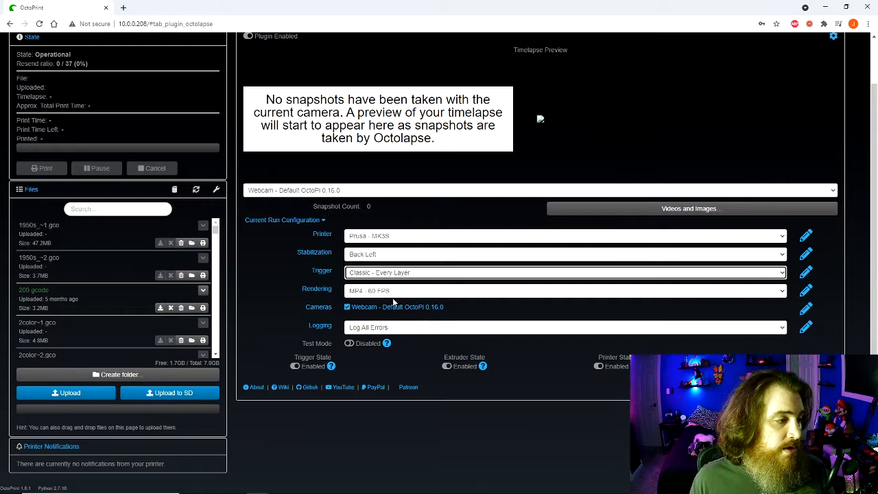
{"action": "left_click", "coordinate": [565, 291]}
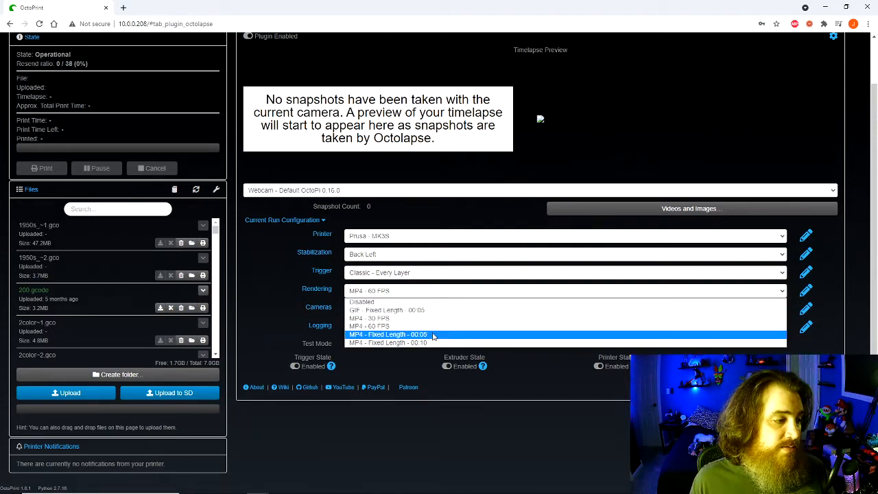
{"action": "mouse_move", "coordinate": [417, 302]}
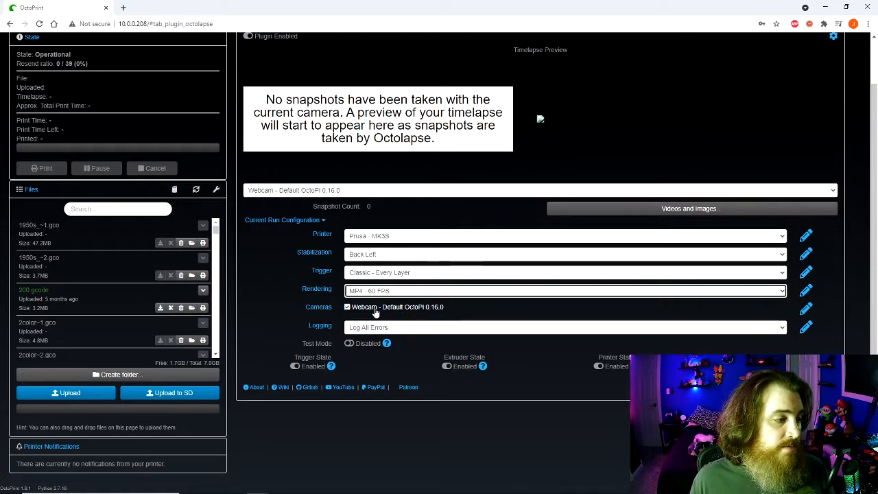
{"action": "mouse_move", "coordinate": [595, 318]}
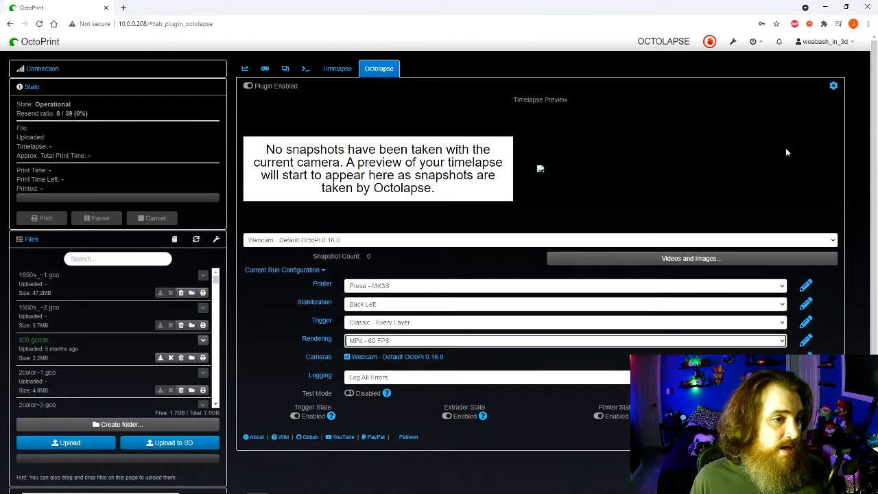
Step: Switch from Octolapse to the Temperature graph in OctoPrint's main tab bar
{"action": "scroll", "scroll_direction": "down", "scroll_amount": 3}
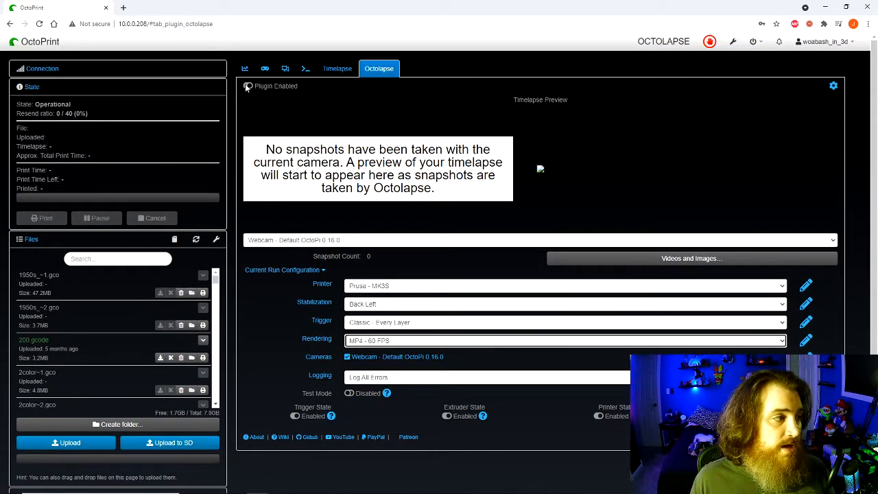
{"action": "left_click", "coordinate": [250, 85]}
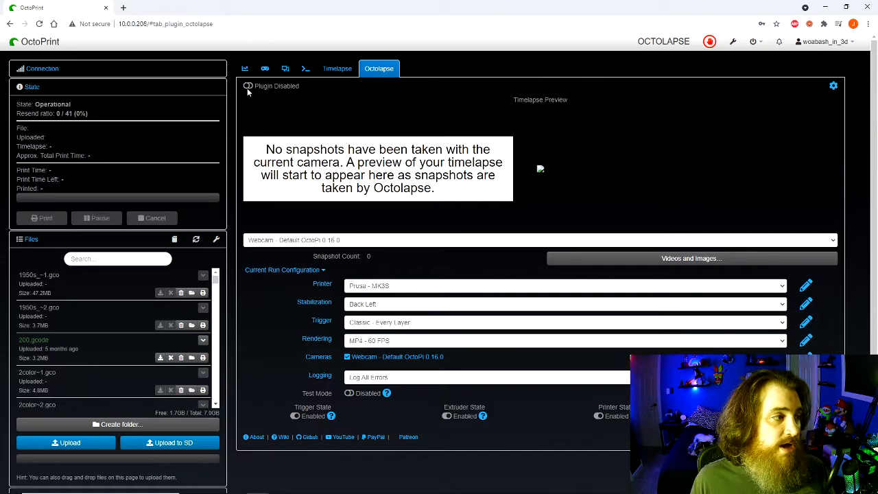
{"action": "mouse_move", "coordinate": [584, 194]}
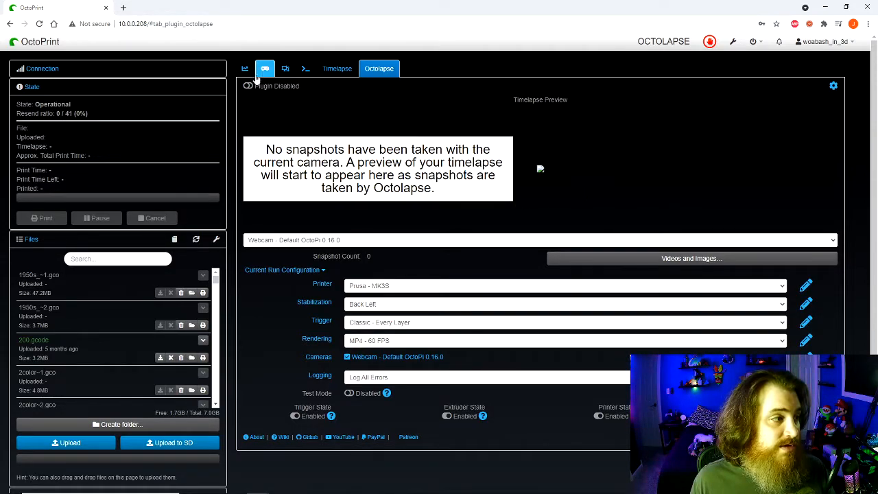
{"action": "left_click", "coordinate": [244, 68]}
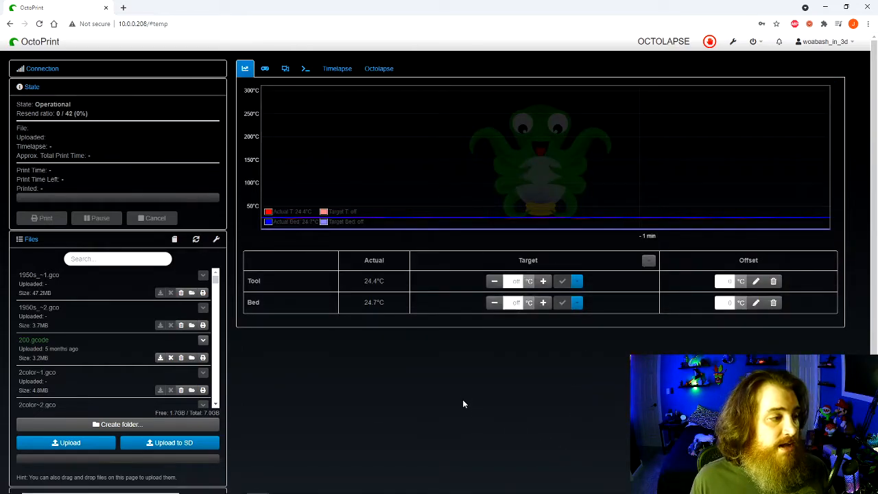
{"action": "mouse_move", "coordinate": [373, 395]}
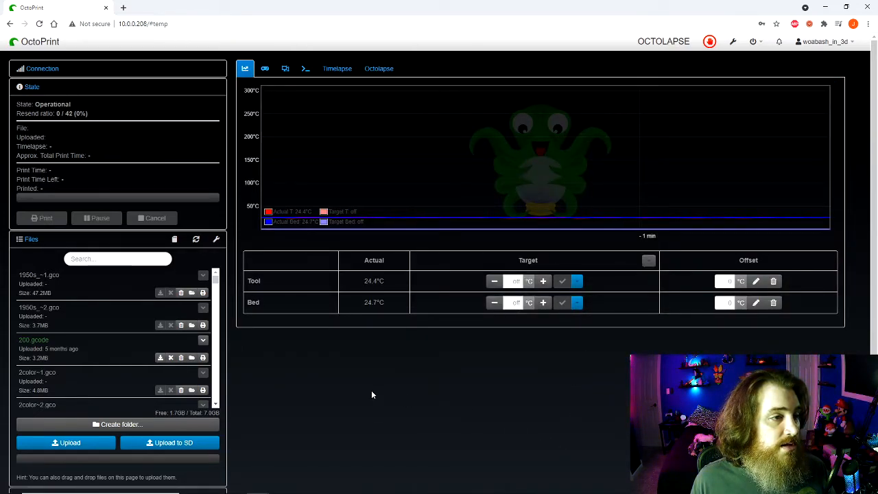
{"action": "scroll", "scroll_direction": "down", "scroll_amount": 3}
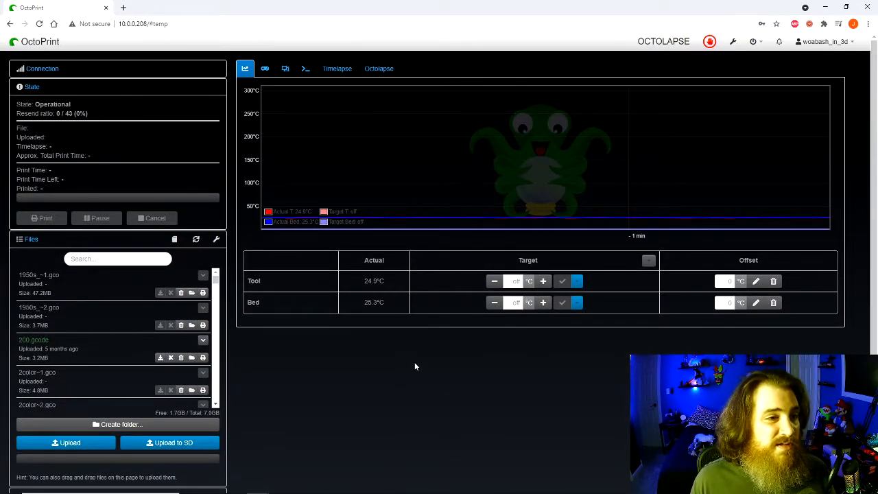
{"action": "mouse_move", "coordinate": [411, 362]}
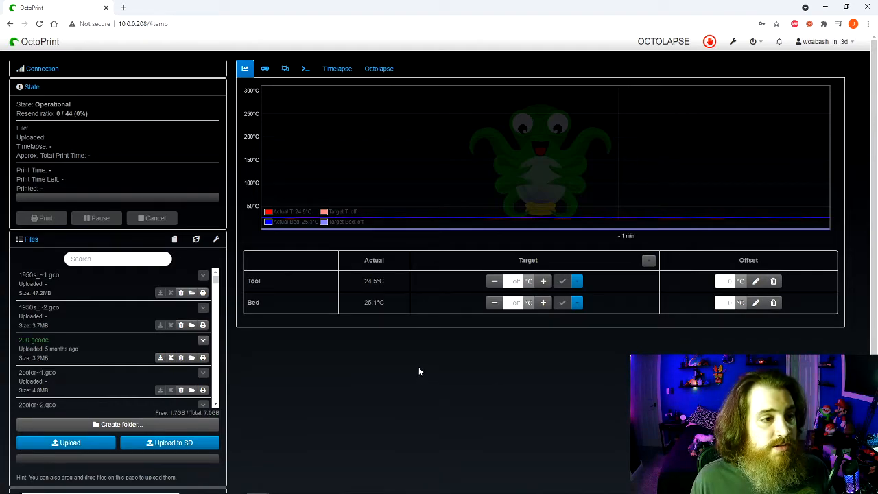
{"action": "mouse_move", "coordinate": [394, 310]}
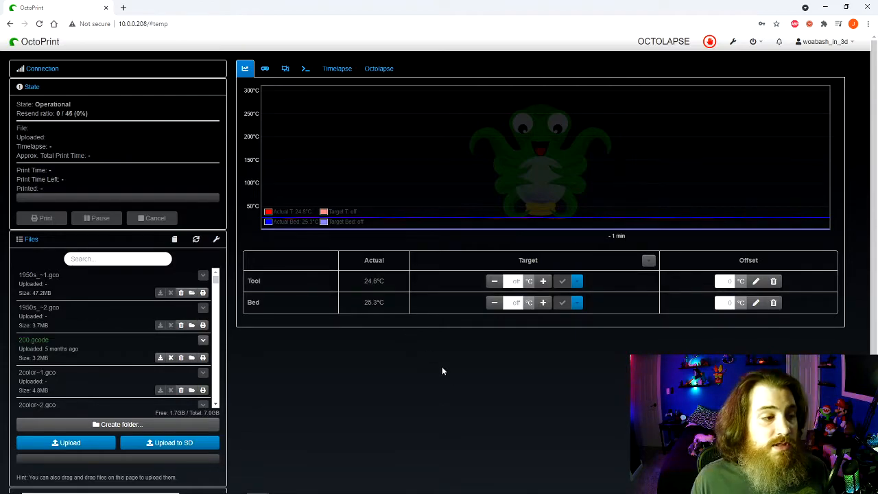
{"action": "mouse_move", "coordinate": [376, 397]}
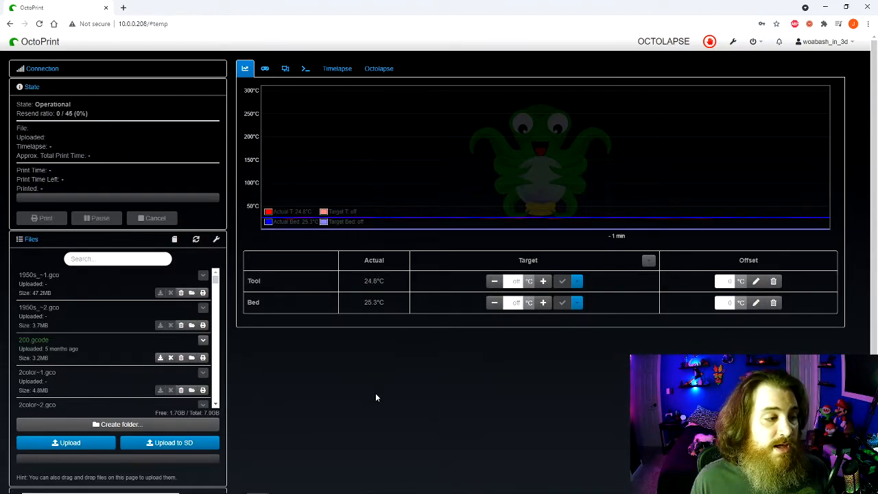